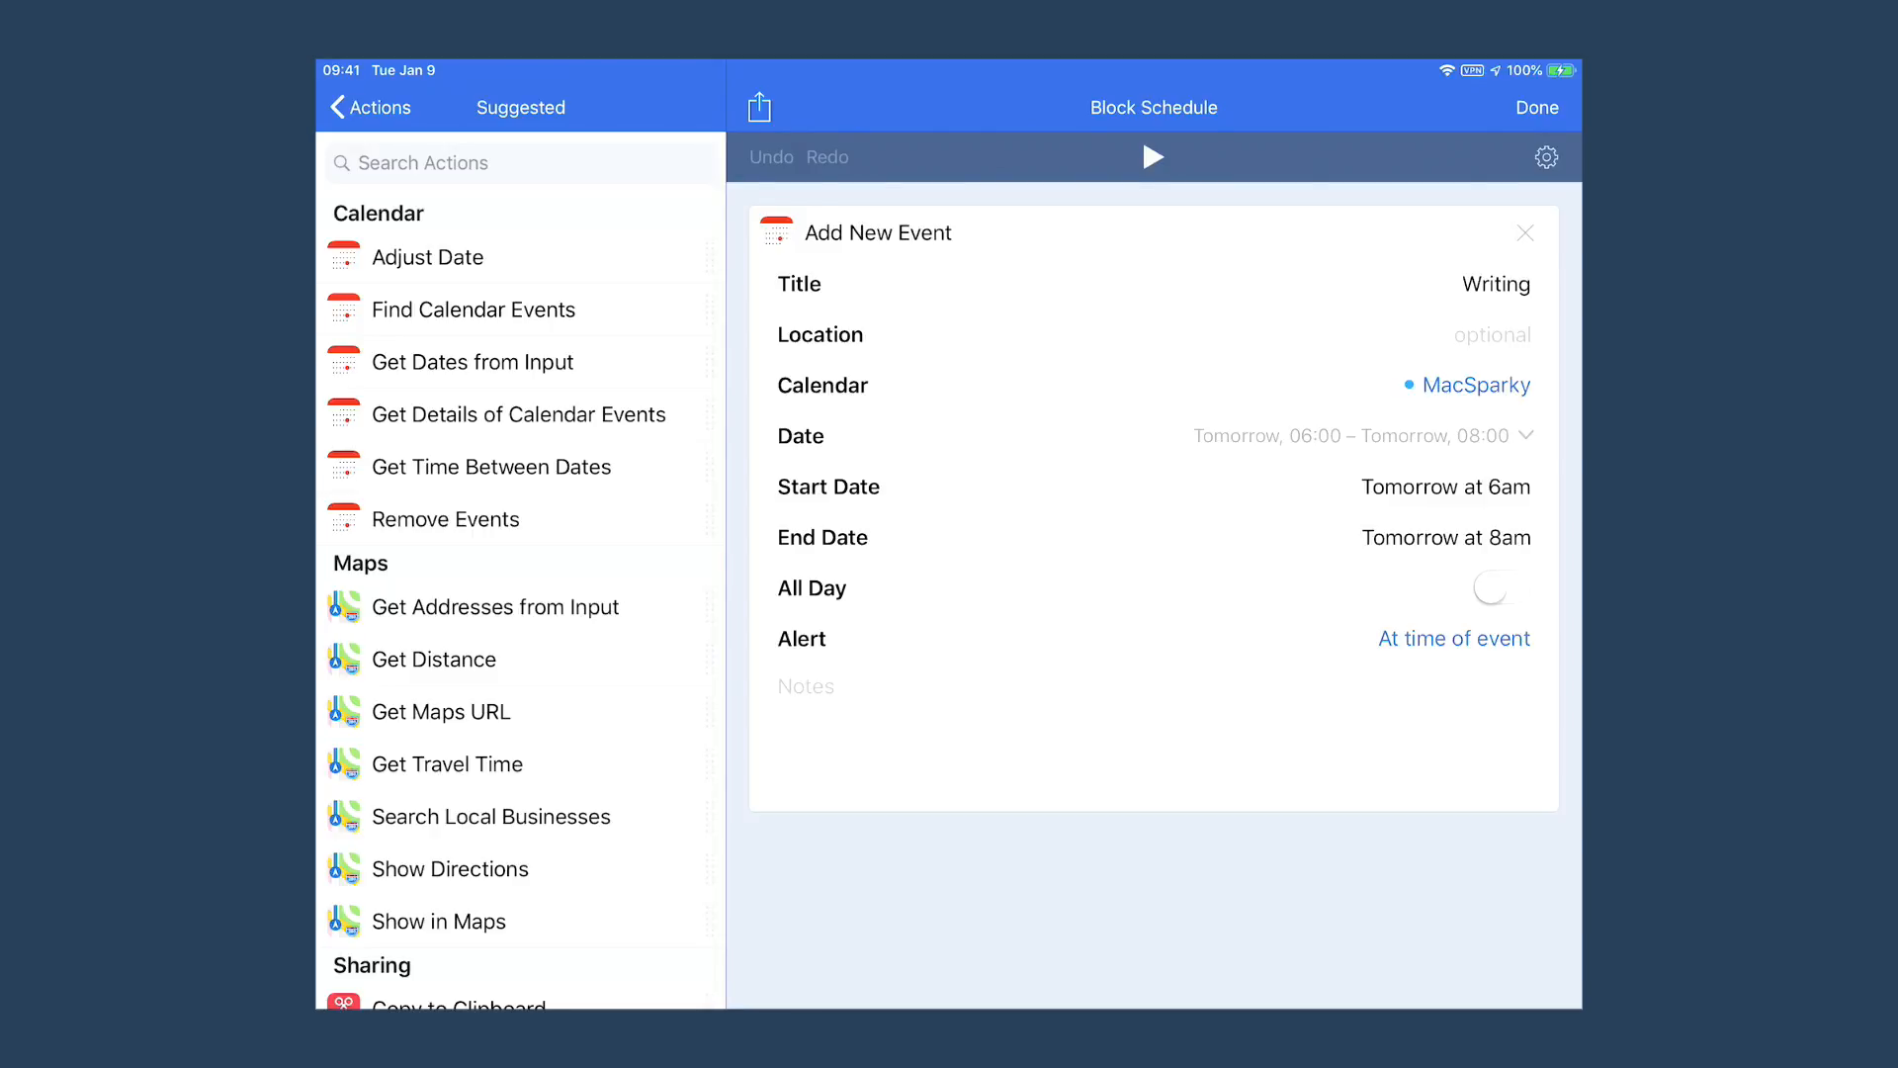
- Set the Writing event to alert at event time, then add a second Add New Event action
{"action": "left_click", "coordinate": [1454, 637]}
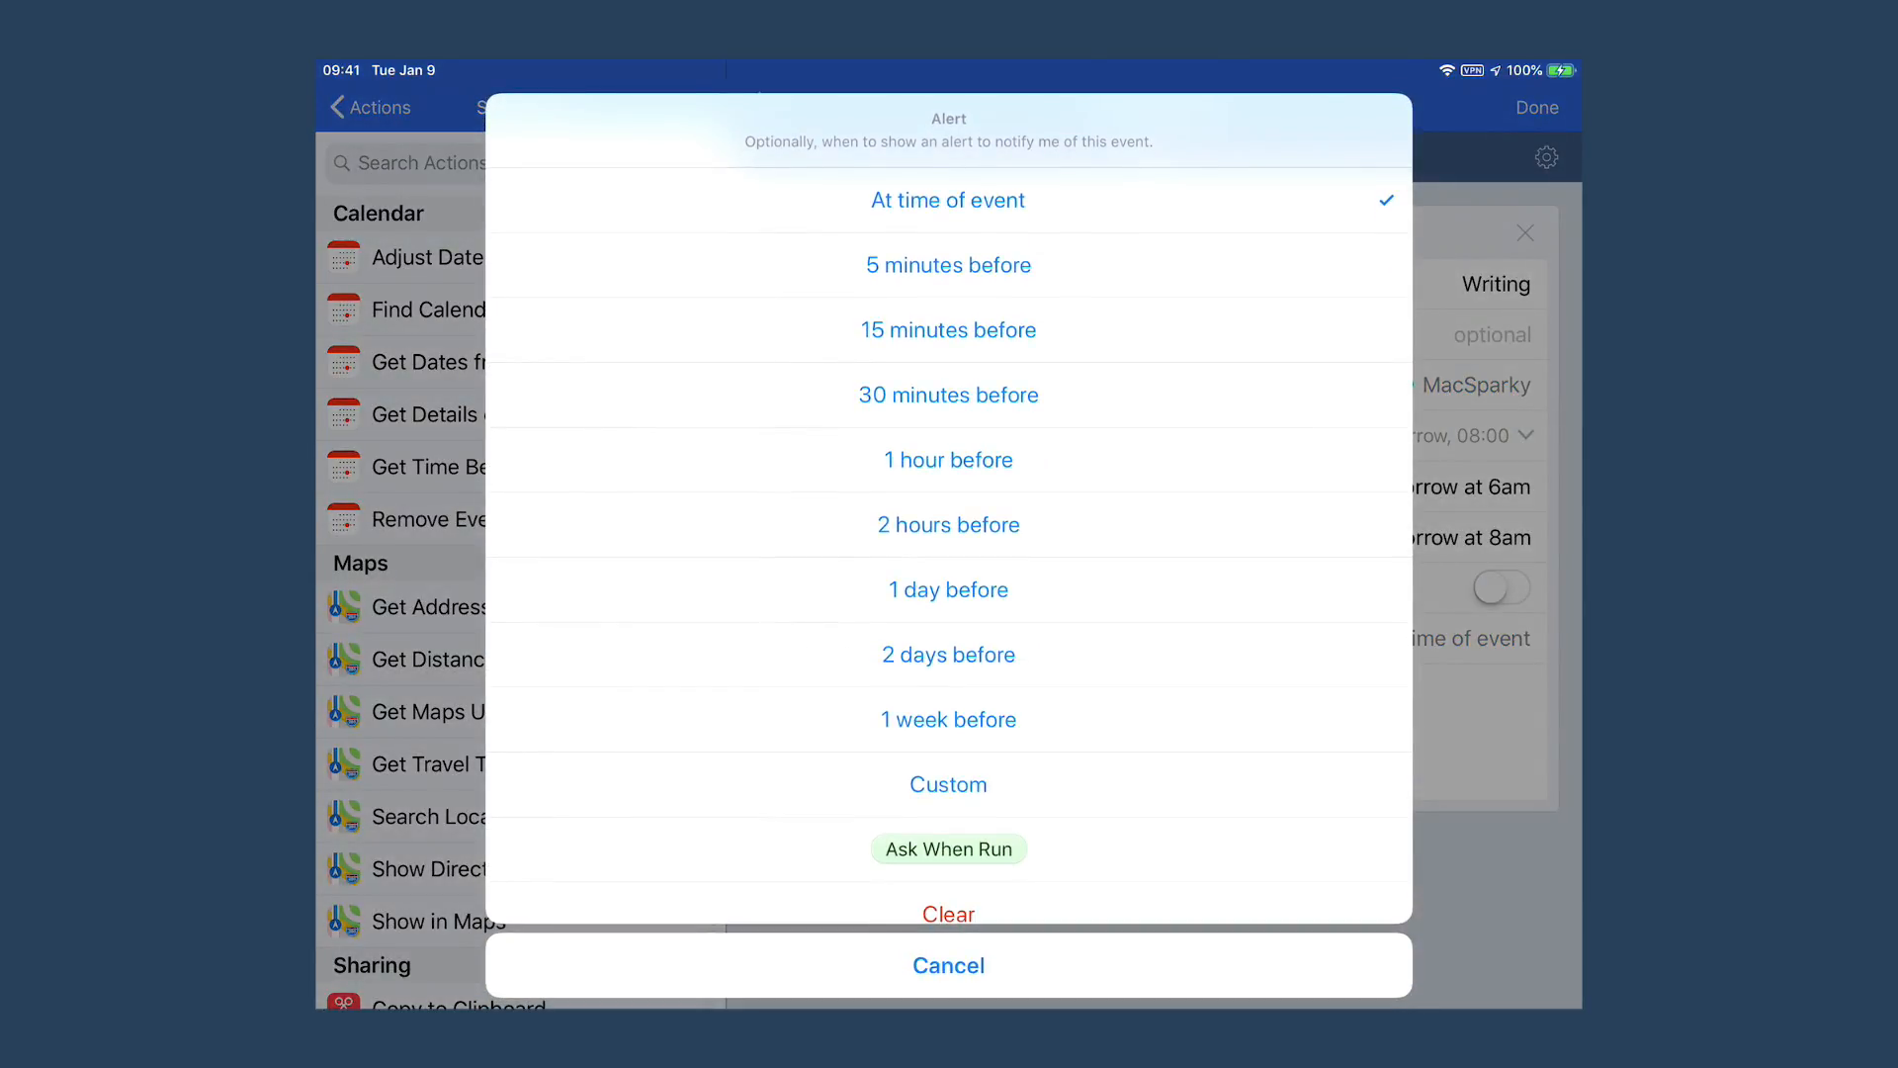
{"action": "left_click", "coordinate": [948, 199]}
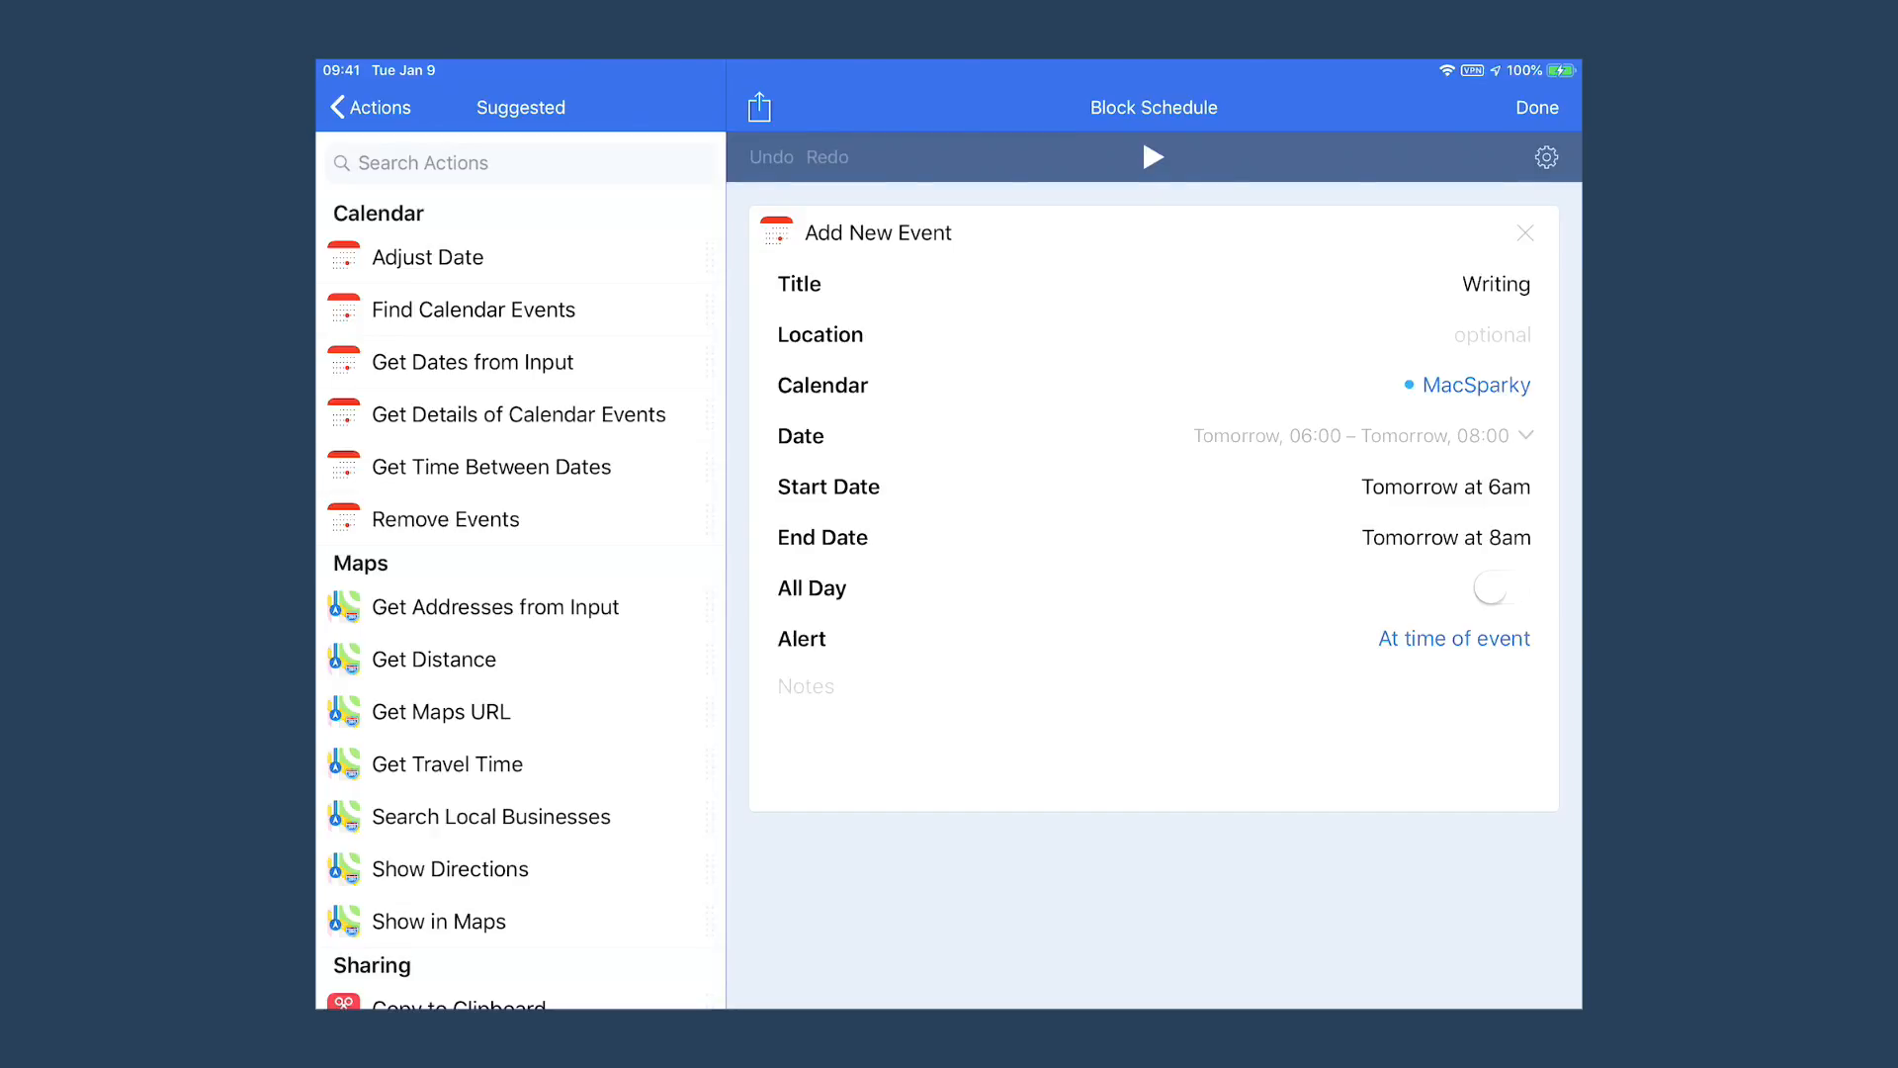
{"action": "type", "text": "Add"}
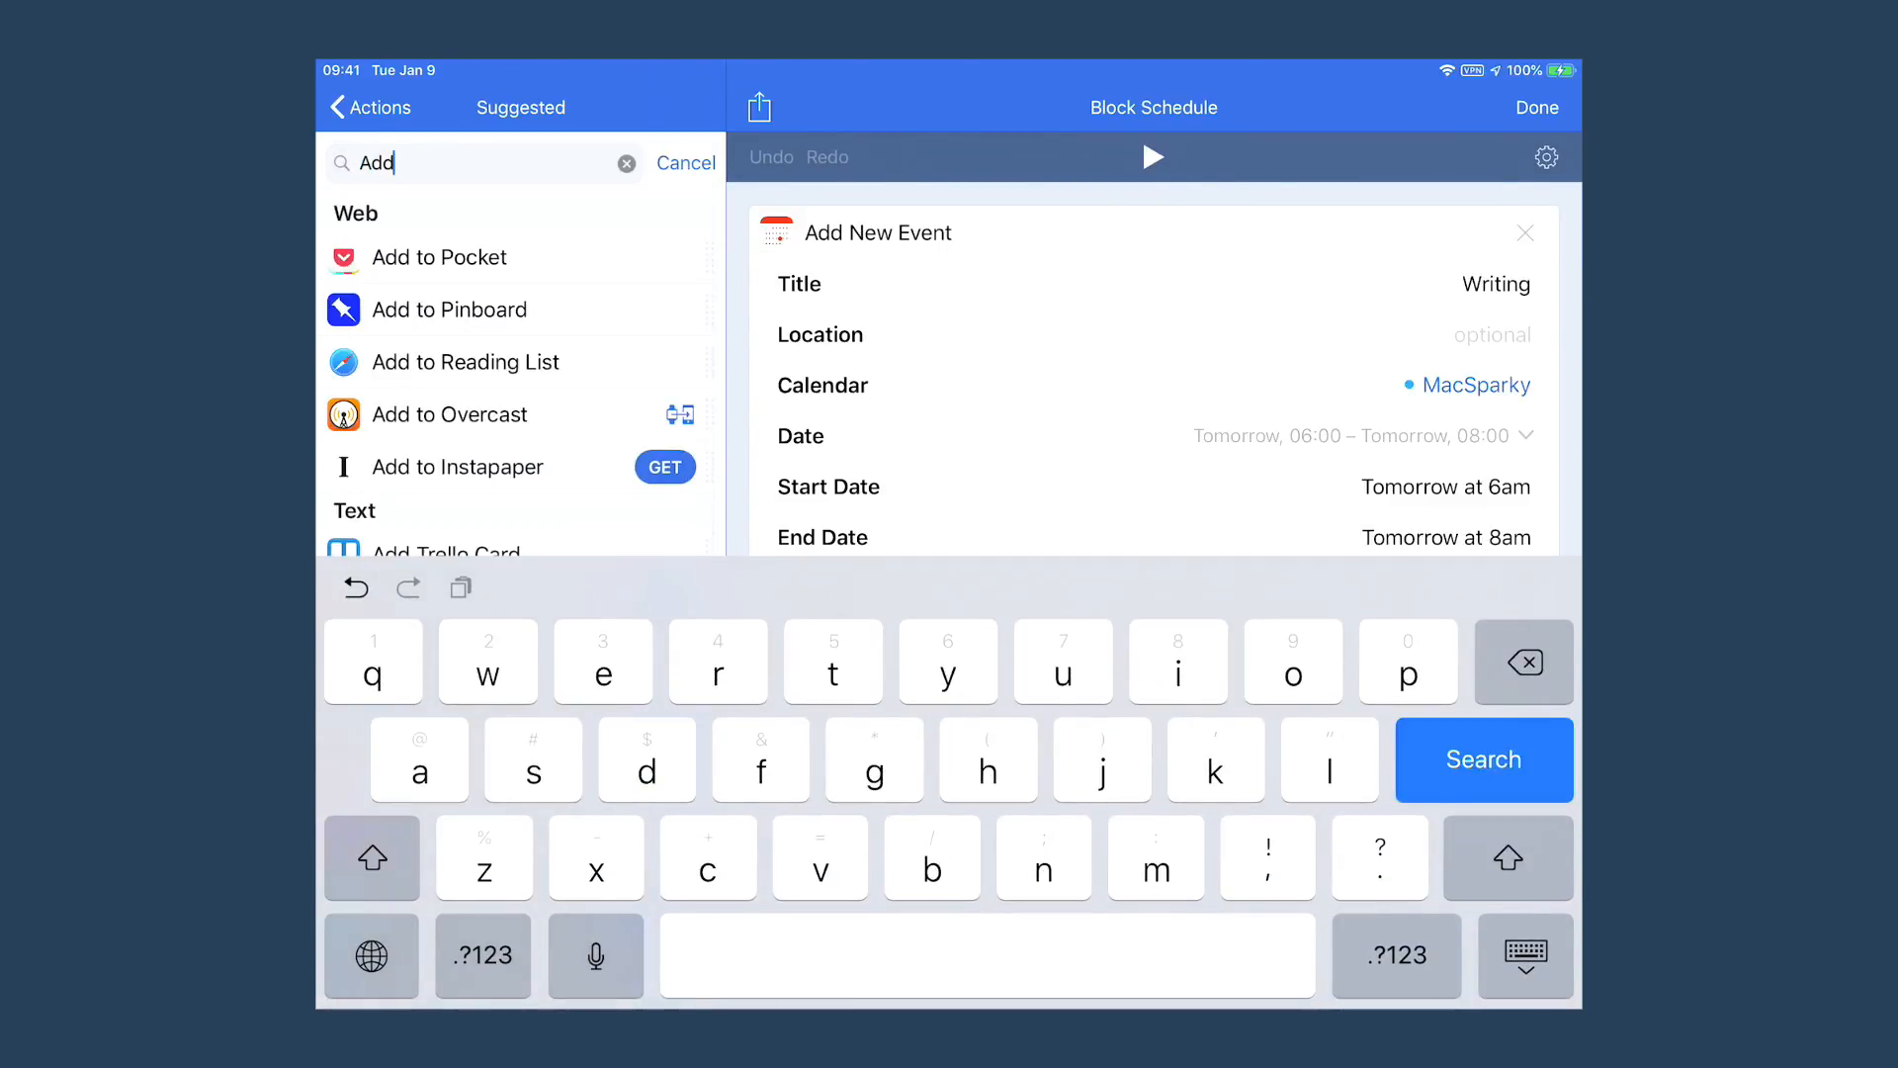
{"action": "type", "text": "new"}
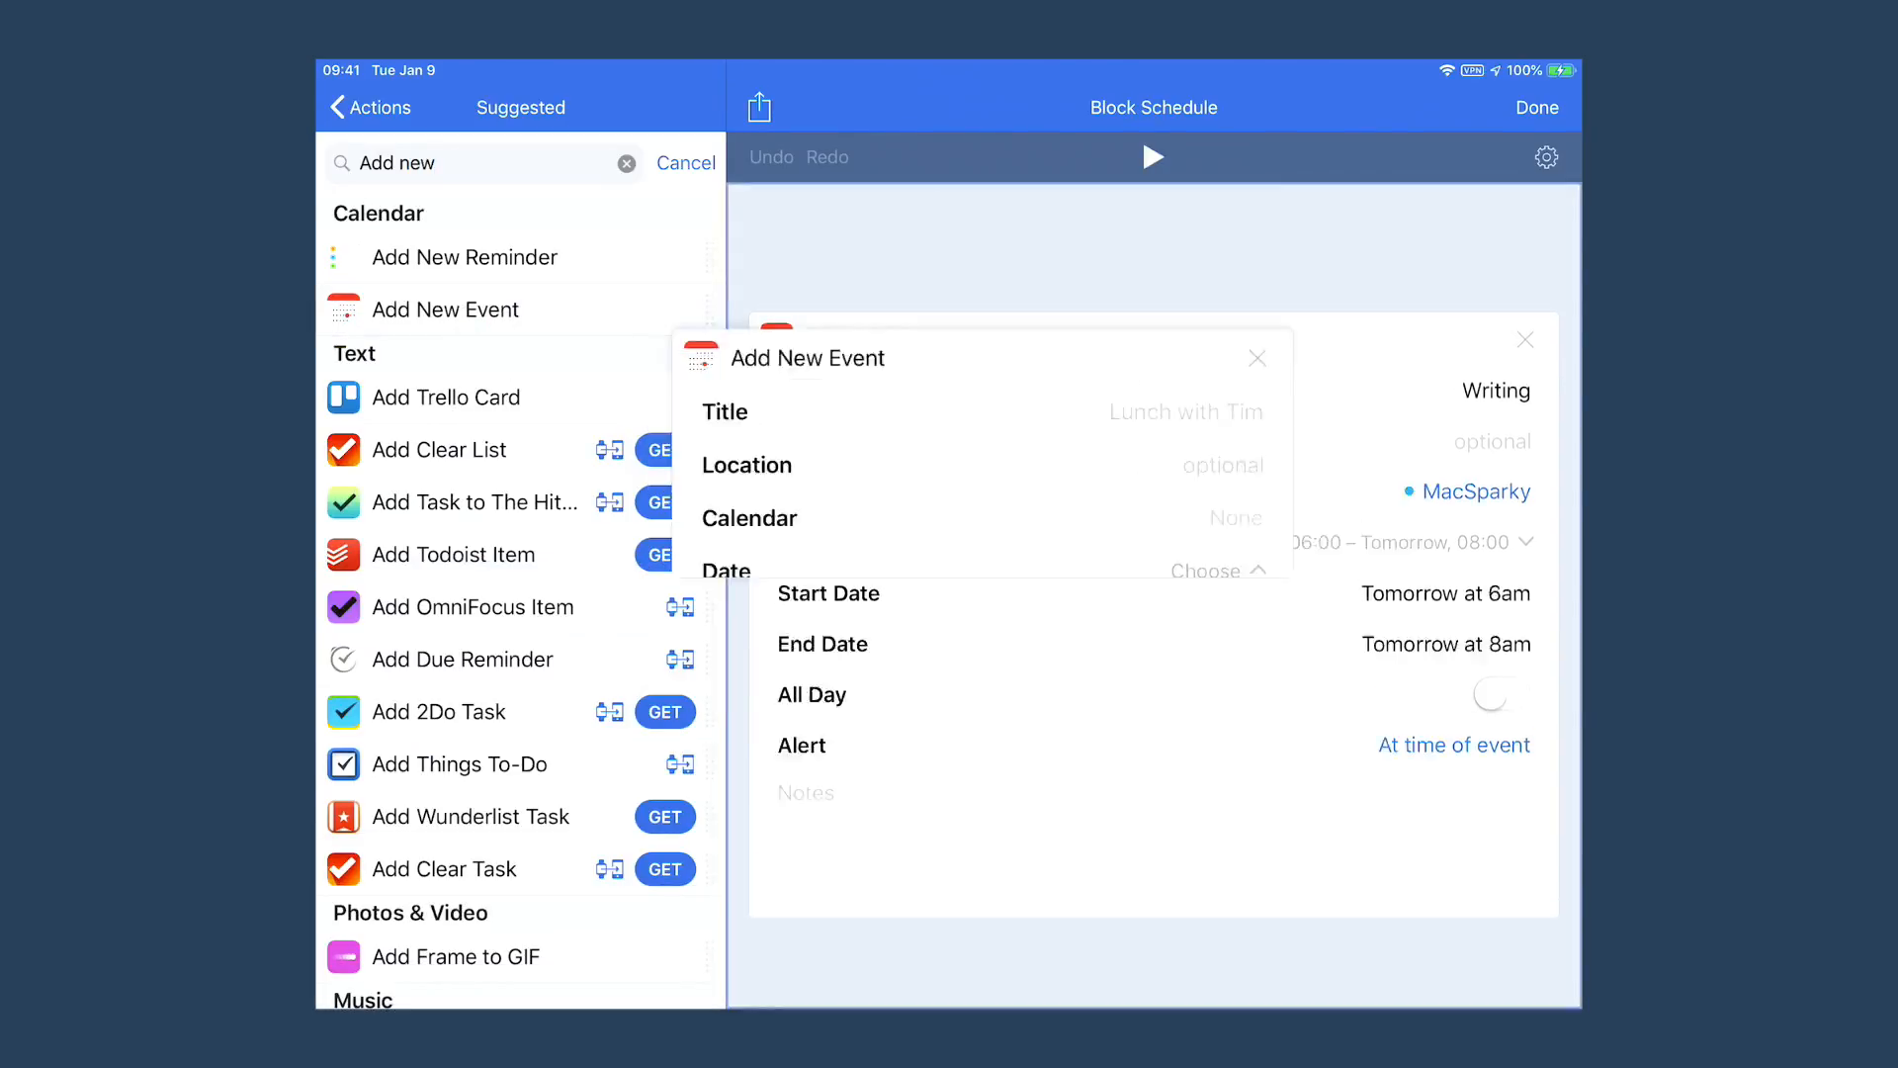
{"action": "left_click", "coordinate": [685, 163]}
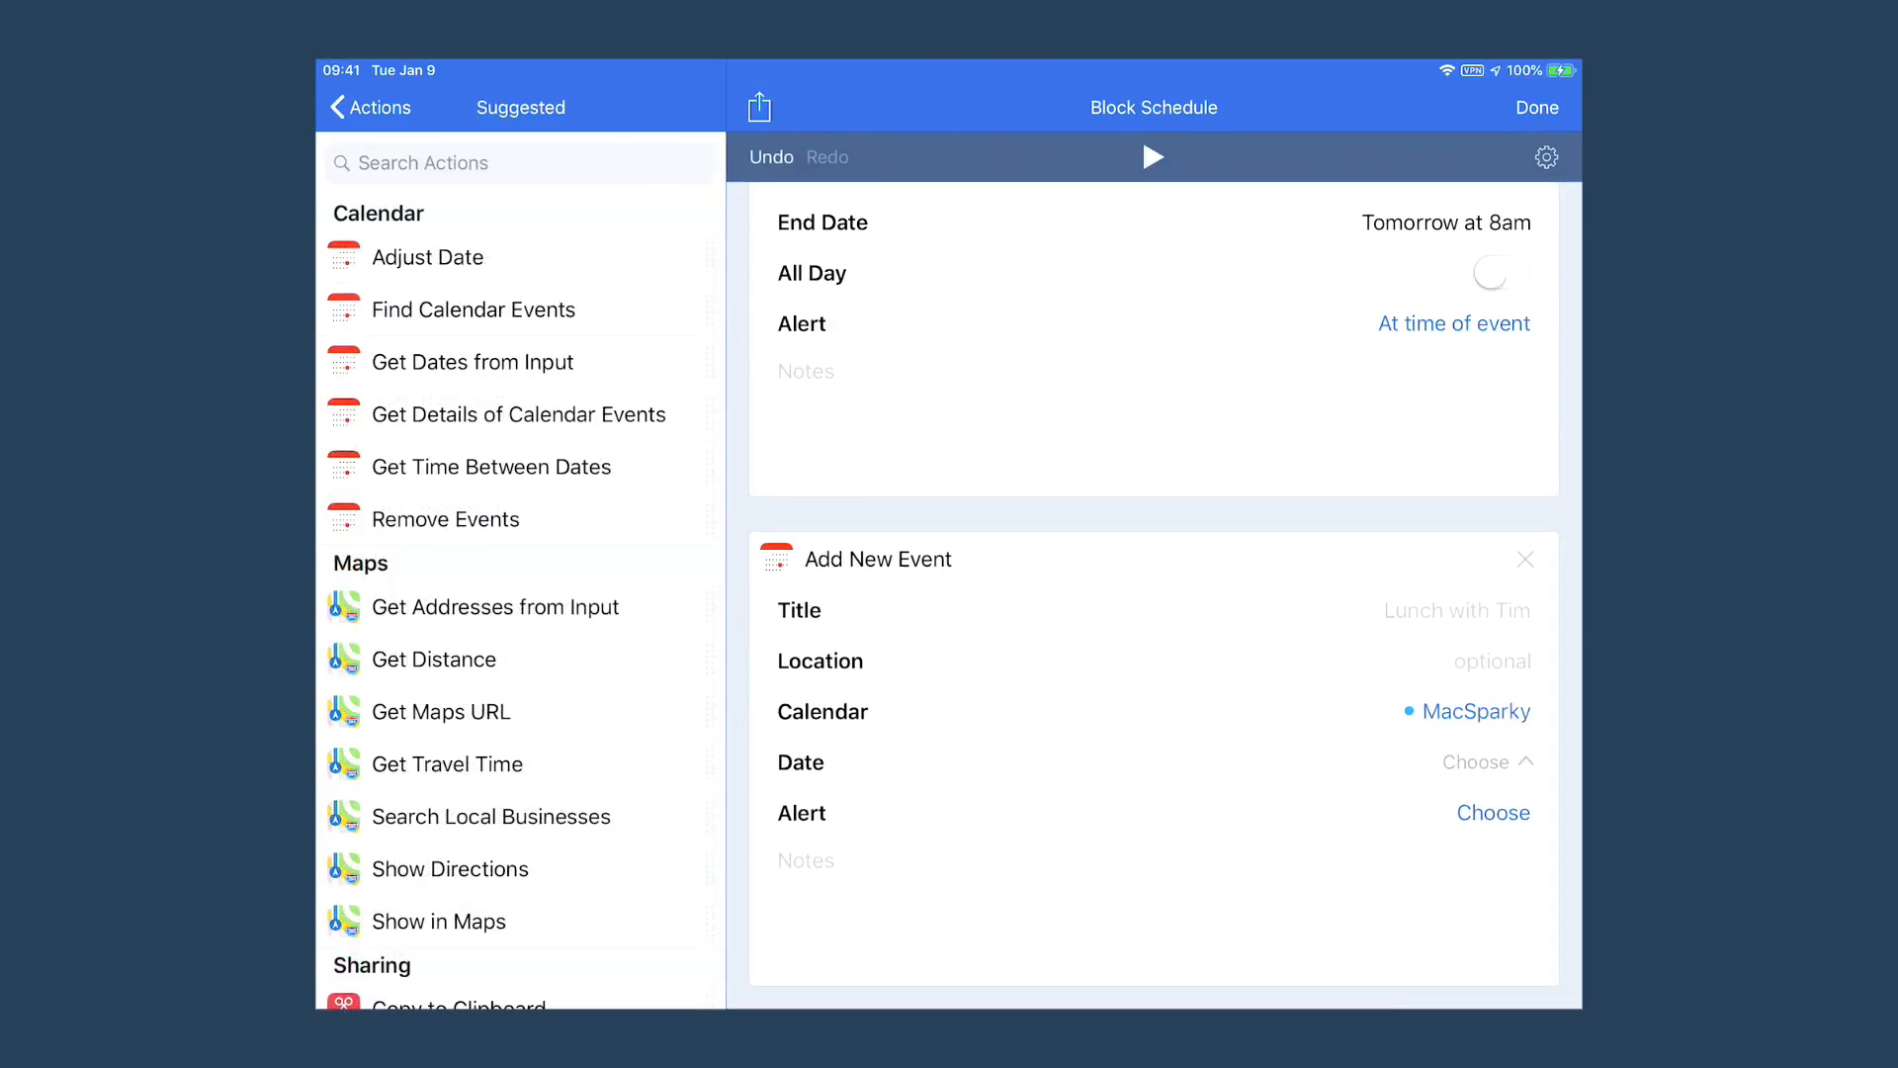
- Title the new event 'Exercise' and assign it to the Personal calendar
{"action": "left_click", "coordinate": [1452, 609]}
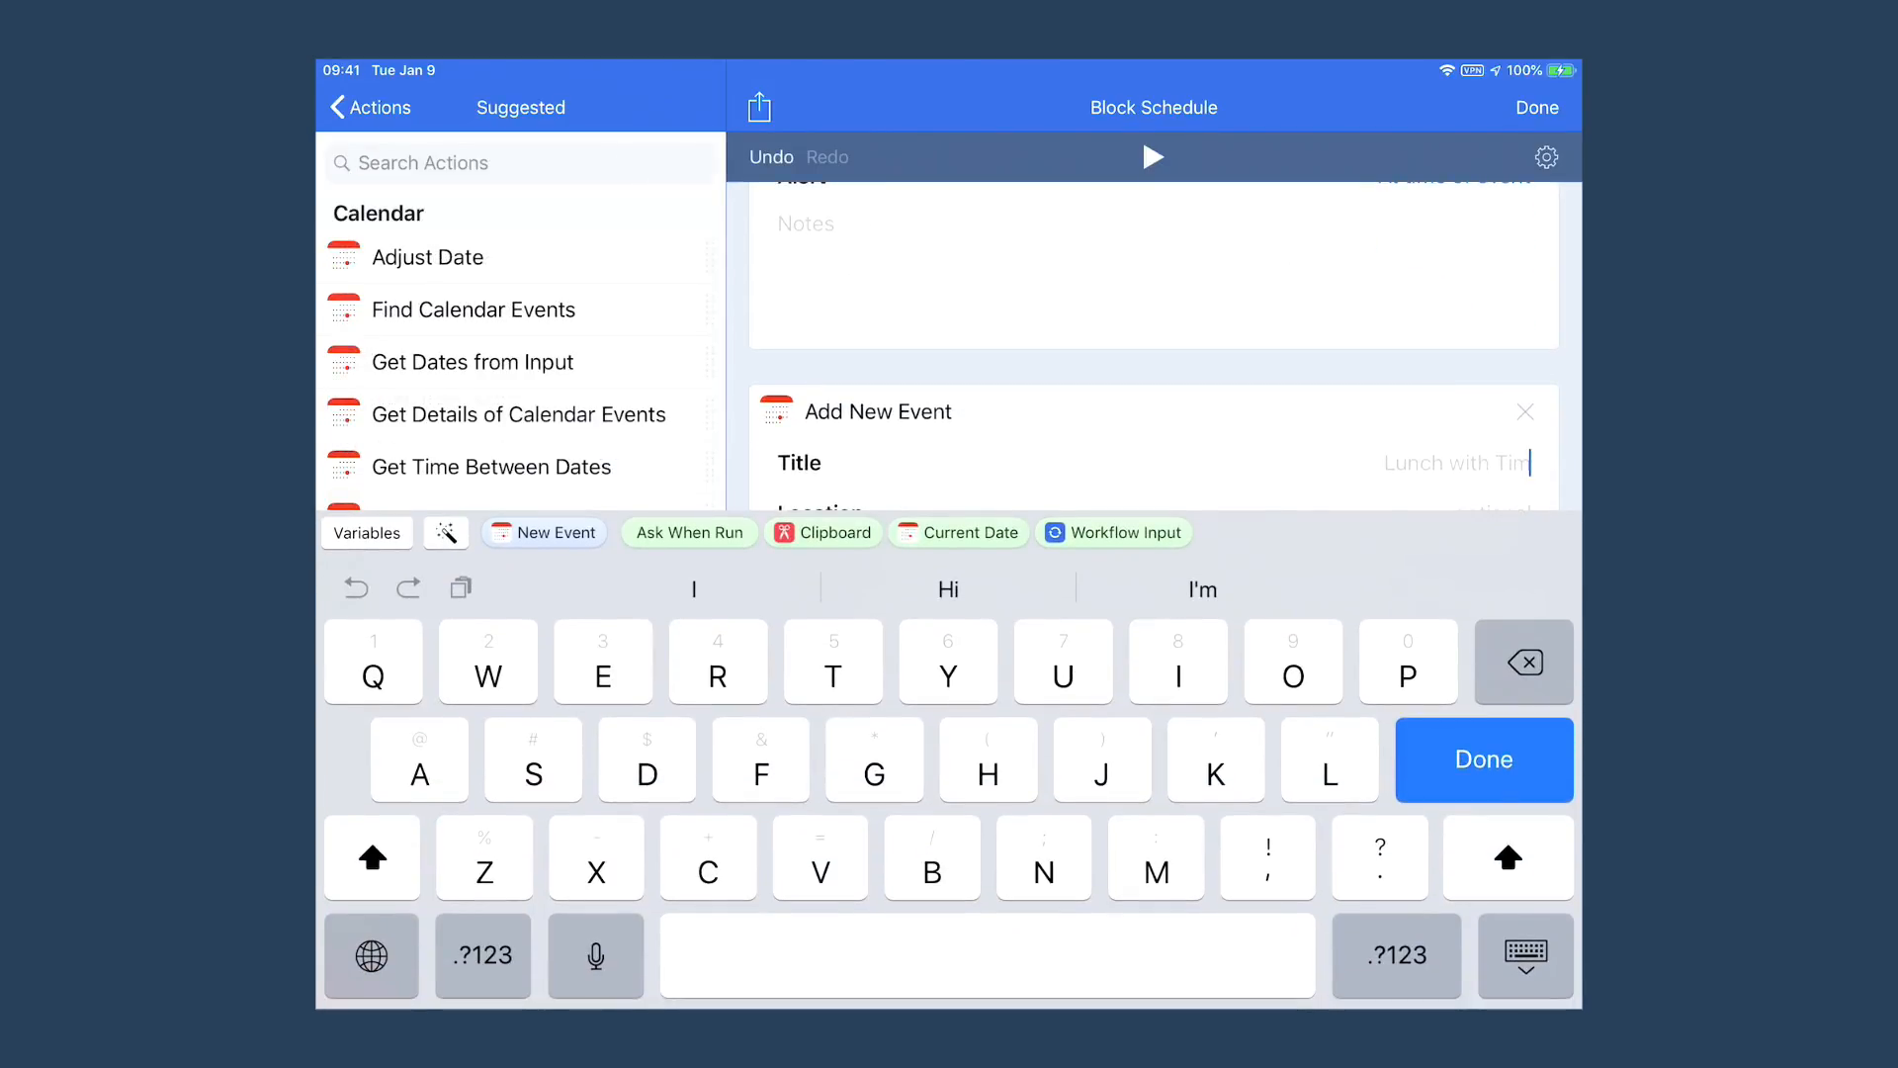
{"action": "type", "text": "Exer"}
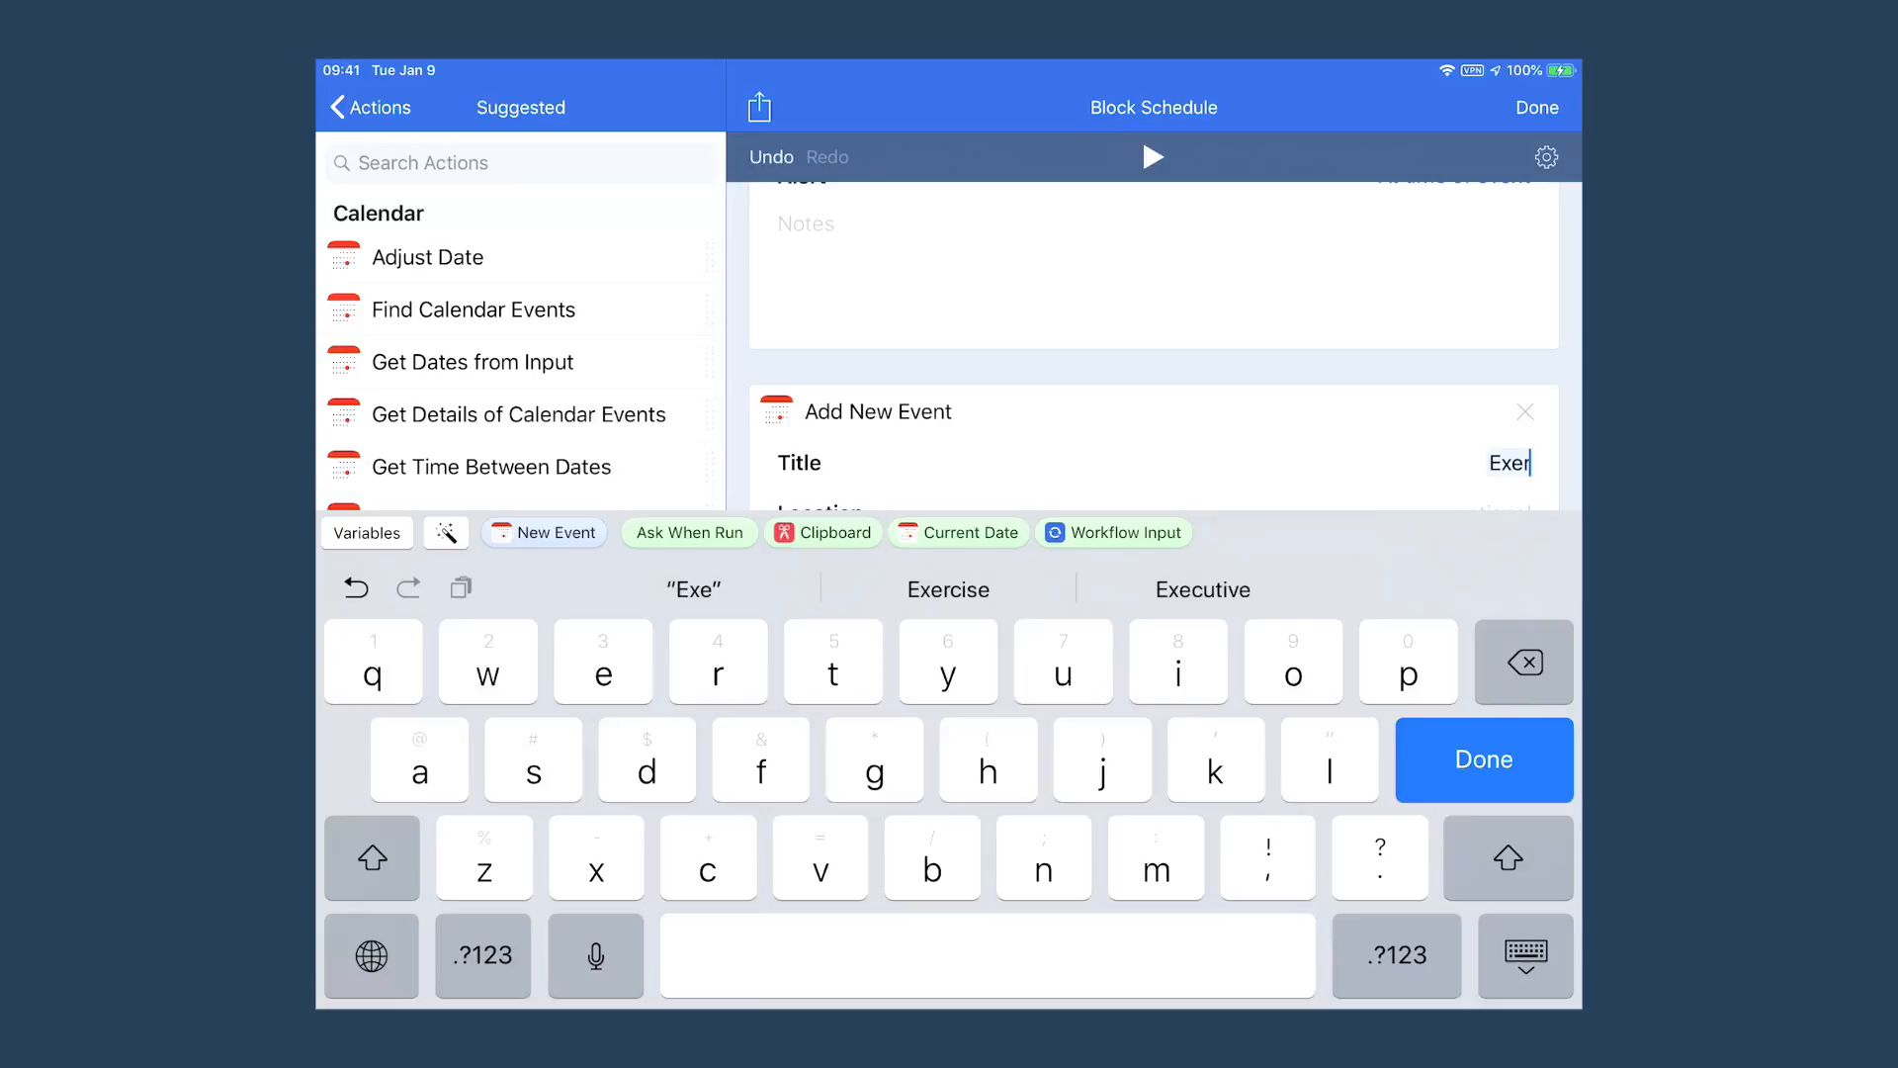
{"action": "left_click", "coordinate": [949, 589]}
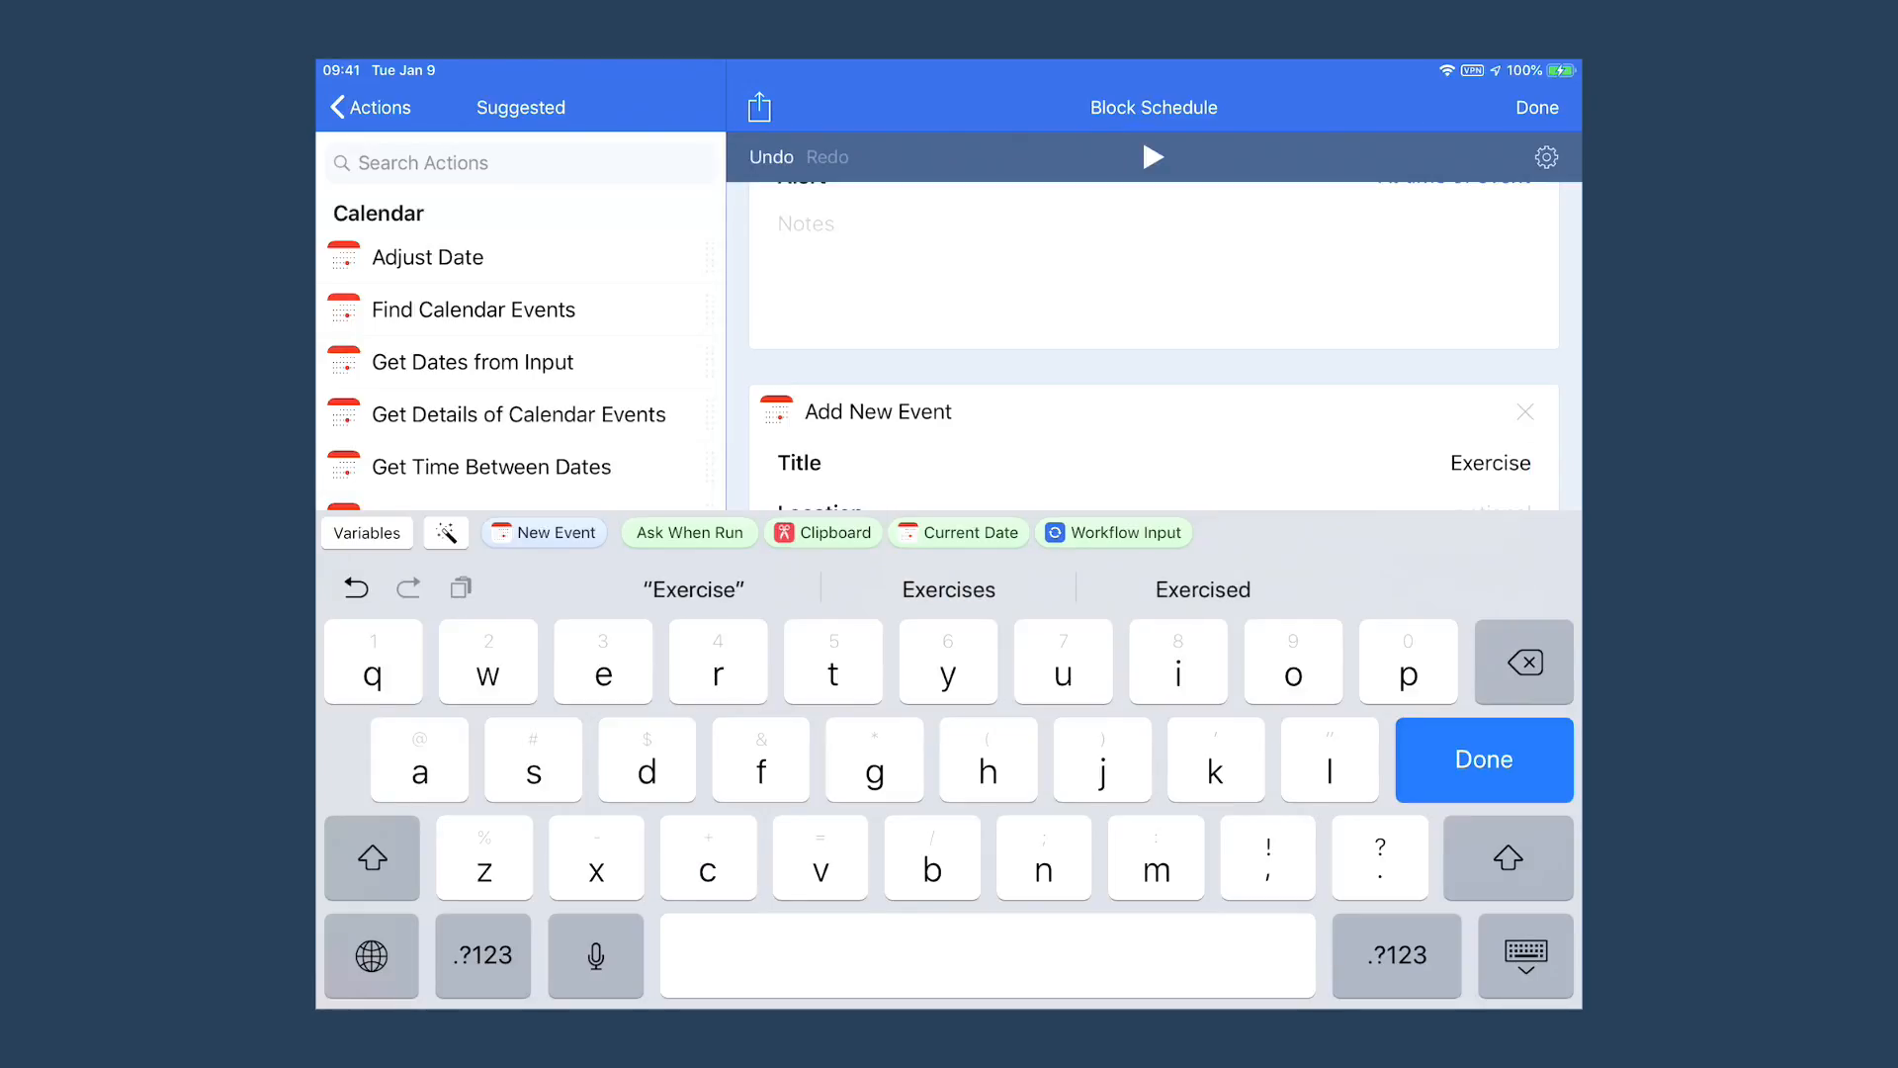
{"action": "scroll", "scroll_direction": "up", "scroll_amount": 3}
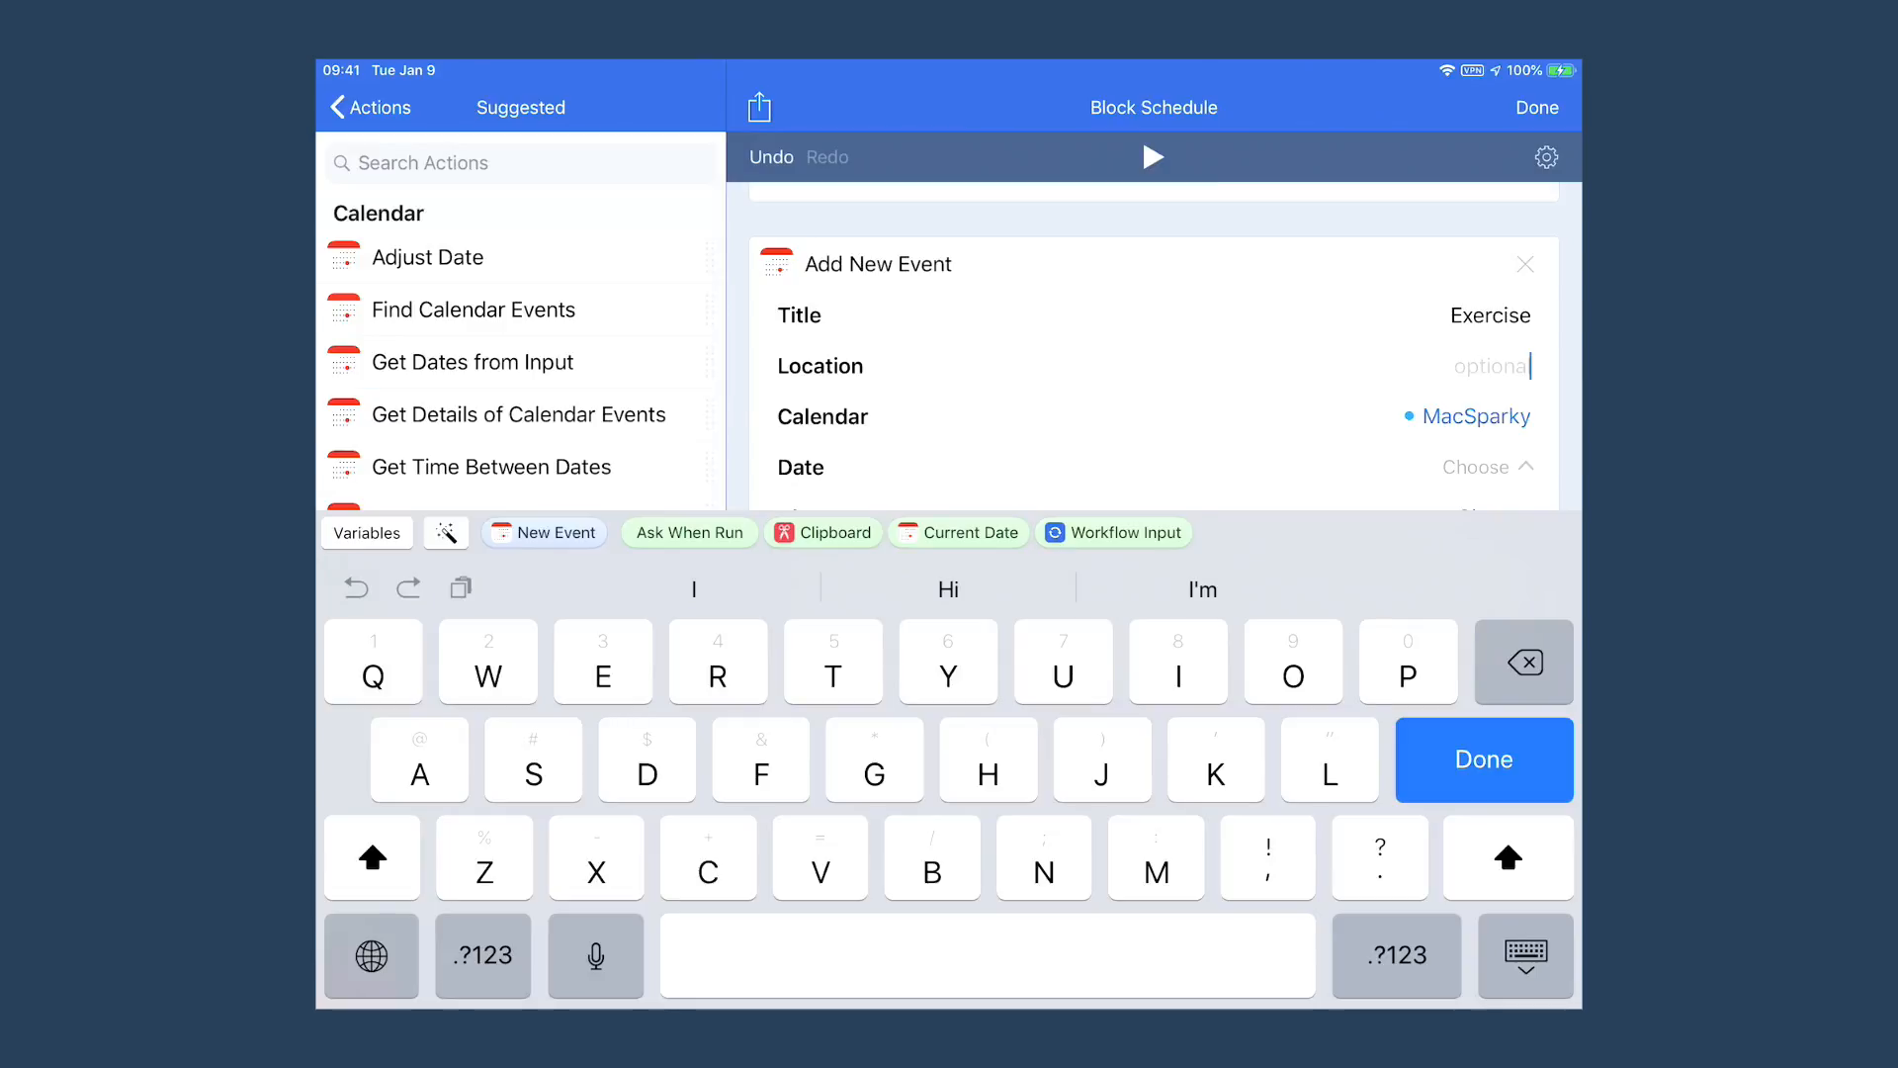
{"action": "scroll", "scroll_direction": "up", "scroll_amount": 3}
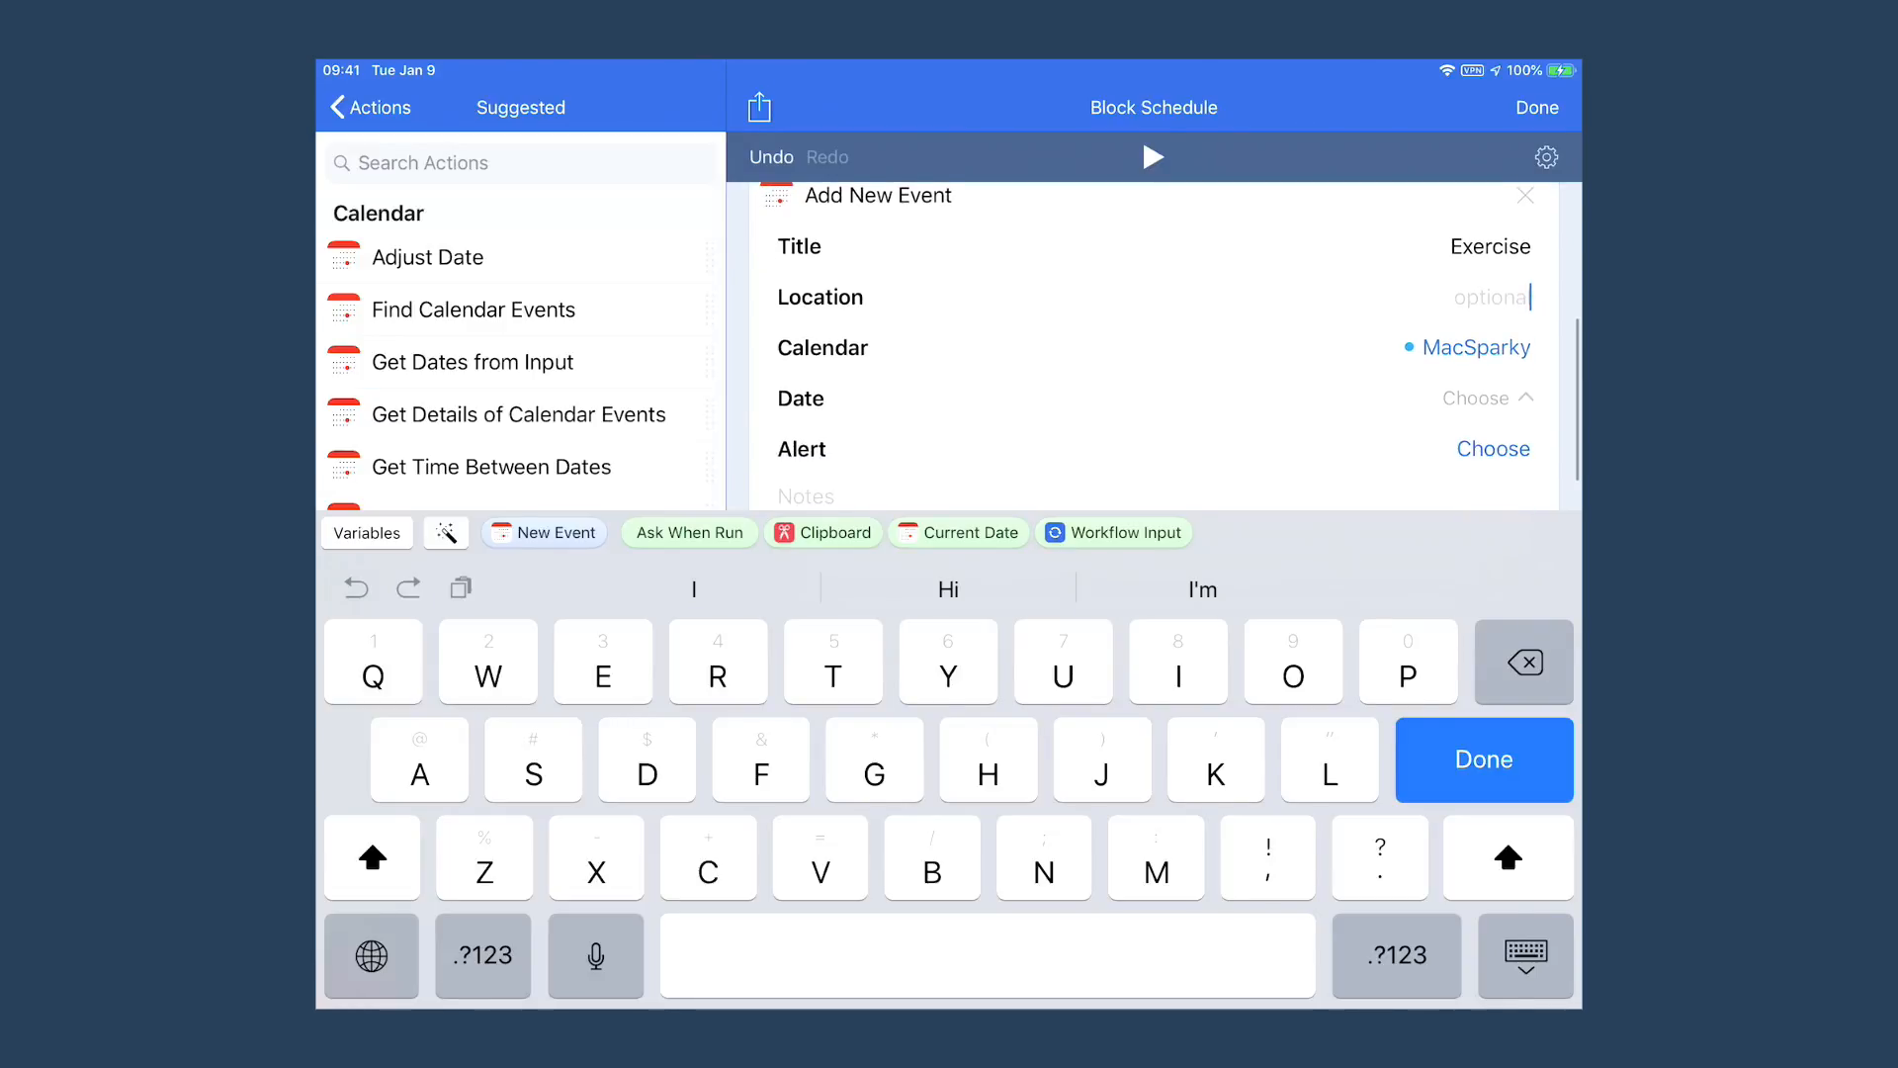
{"action": "left_click", "coordinate": [1478, 347]}
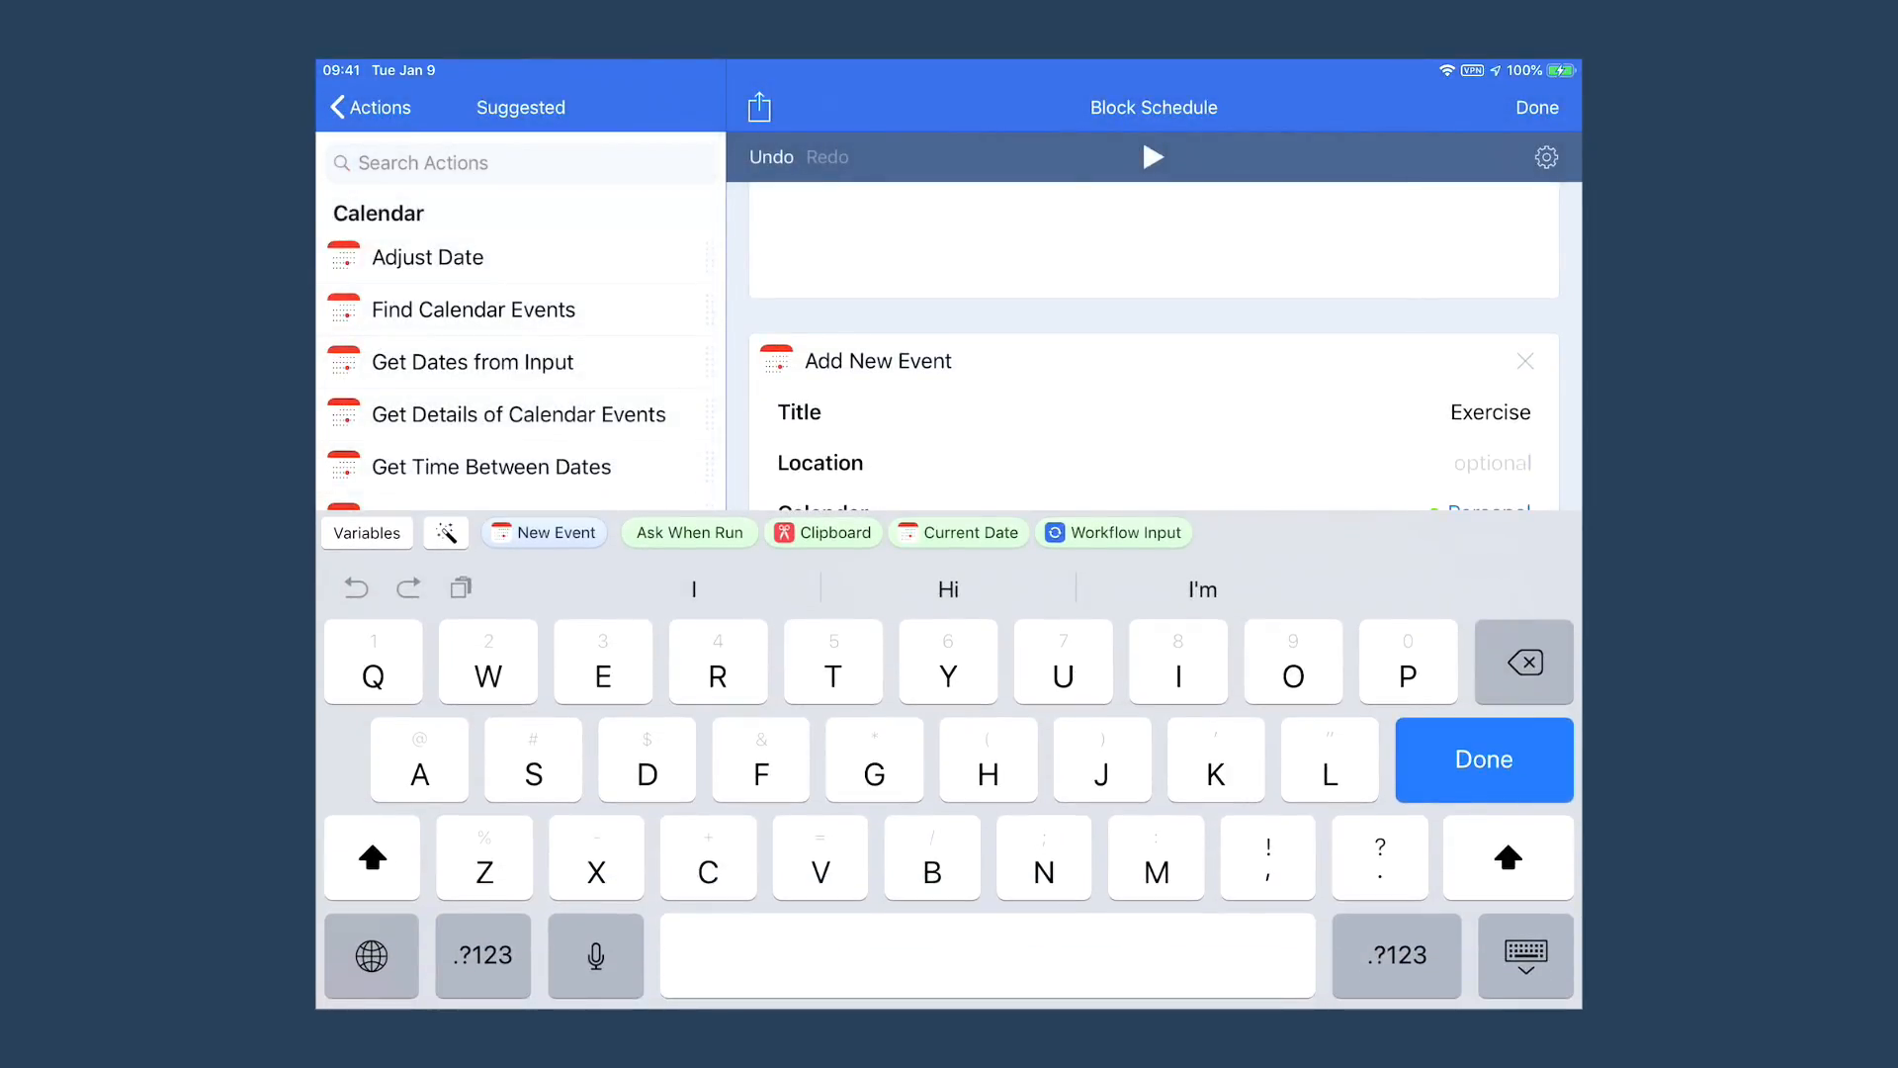
{"action": "scroll", "scroll_direction": "down", "scroll_amount": 3}
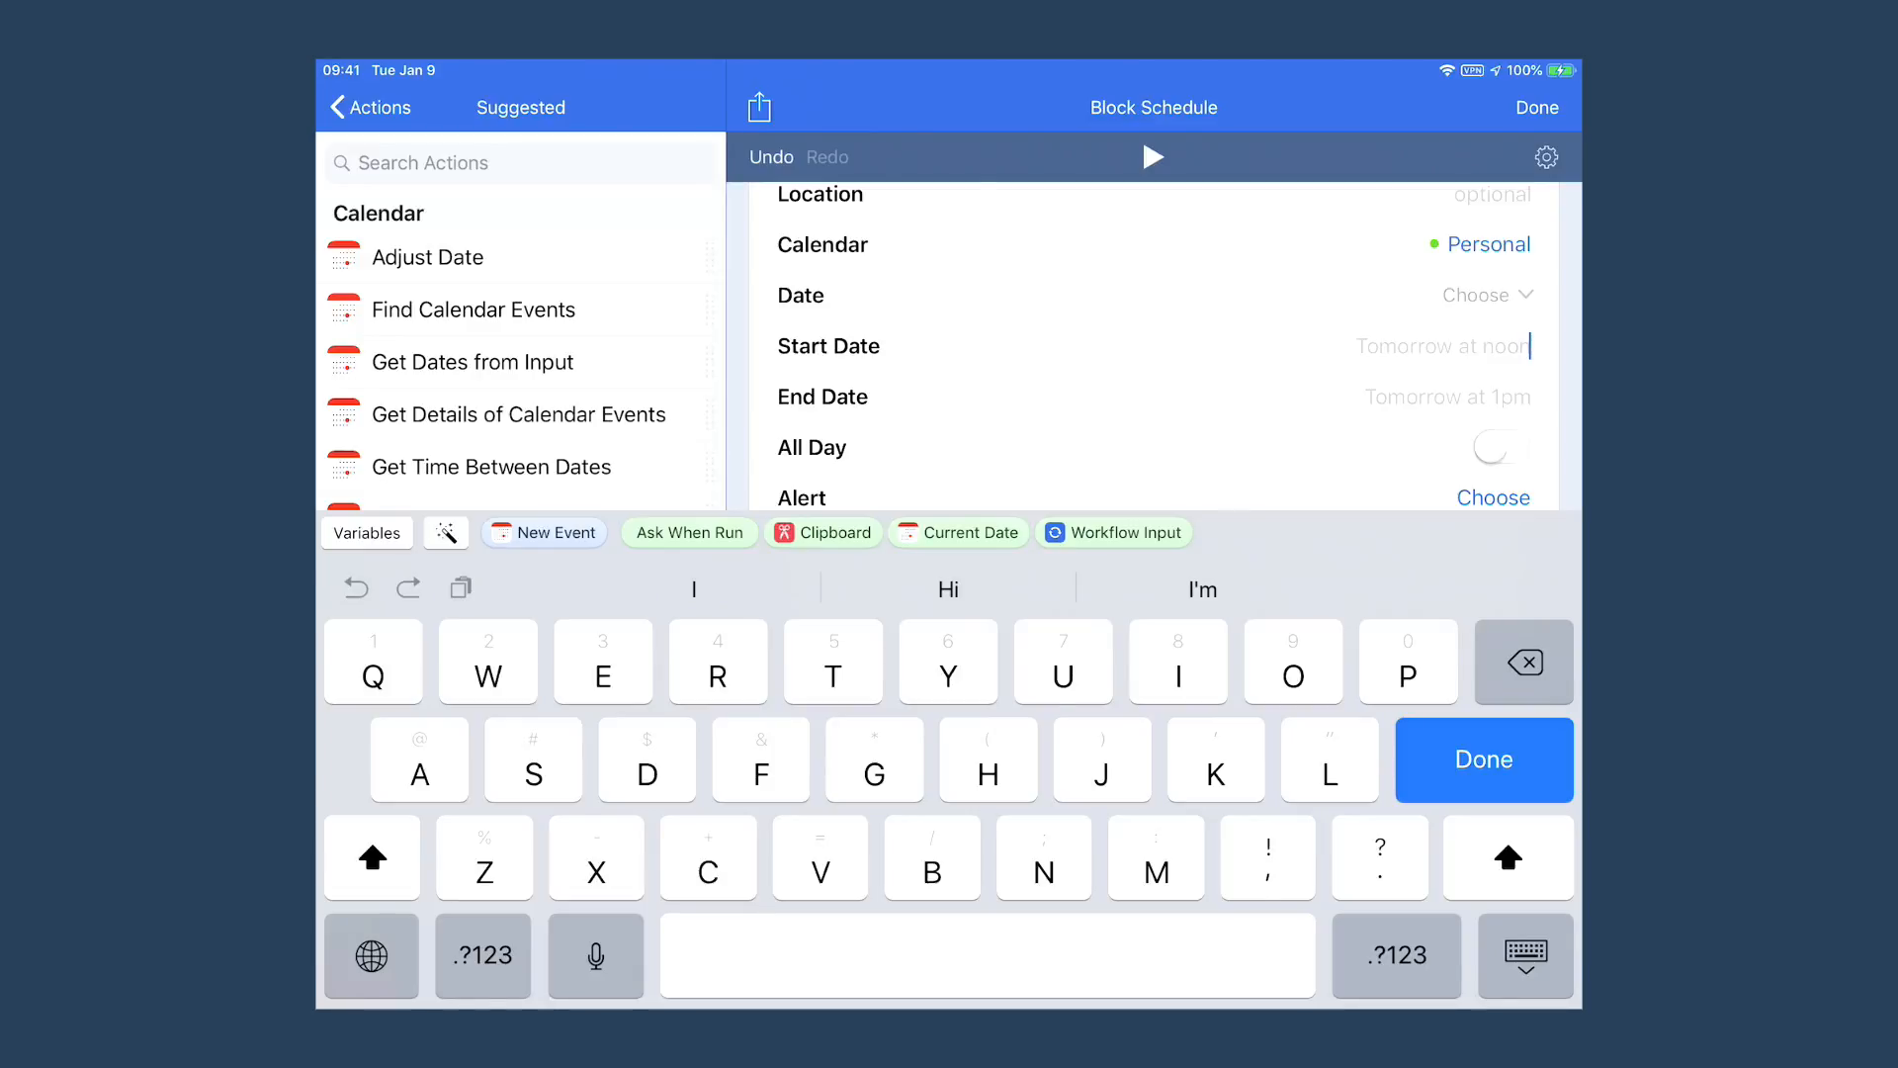
- Set the Exercise event to start tomorrow at 8am and end tomorrow at 9am
{"action": "type", "text": "Tom"}
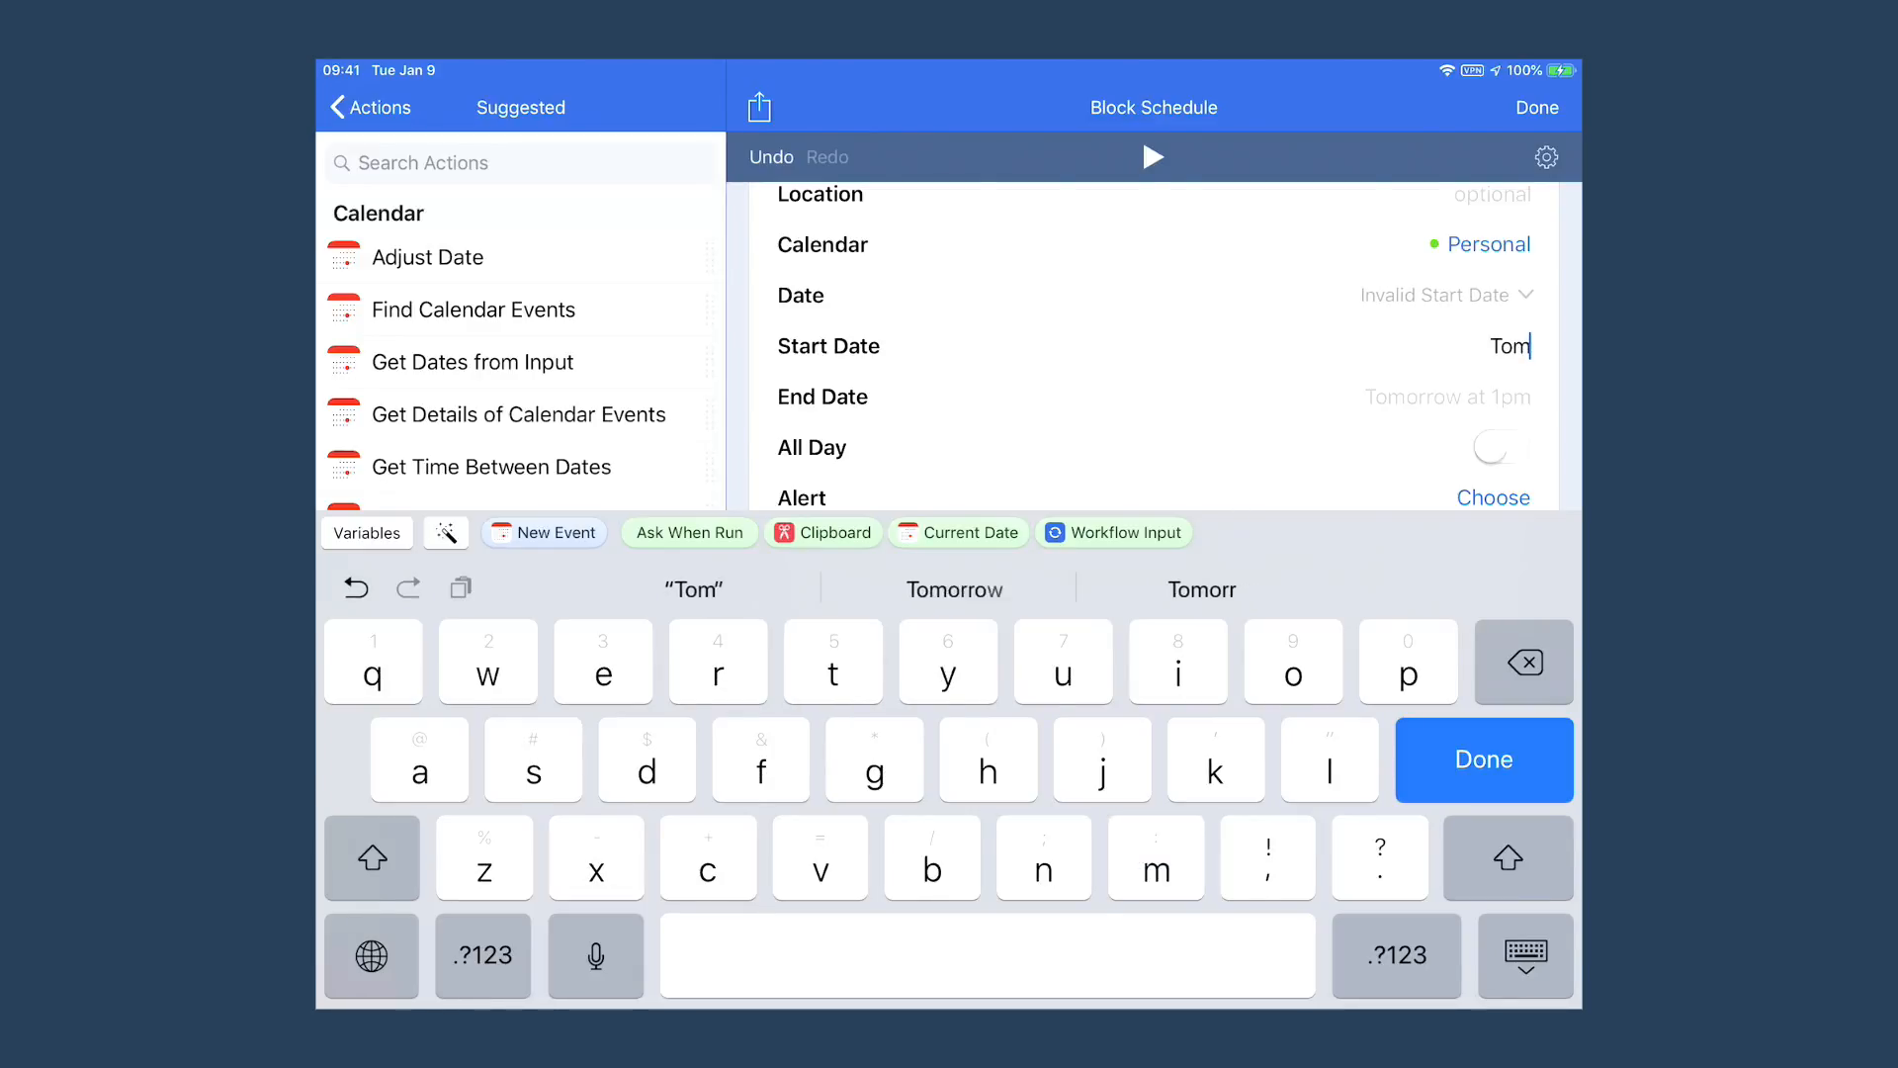
{"action": "left_click", "coordinate": [954, 589]}
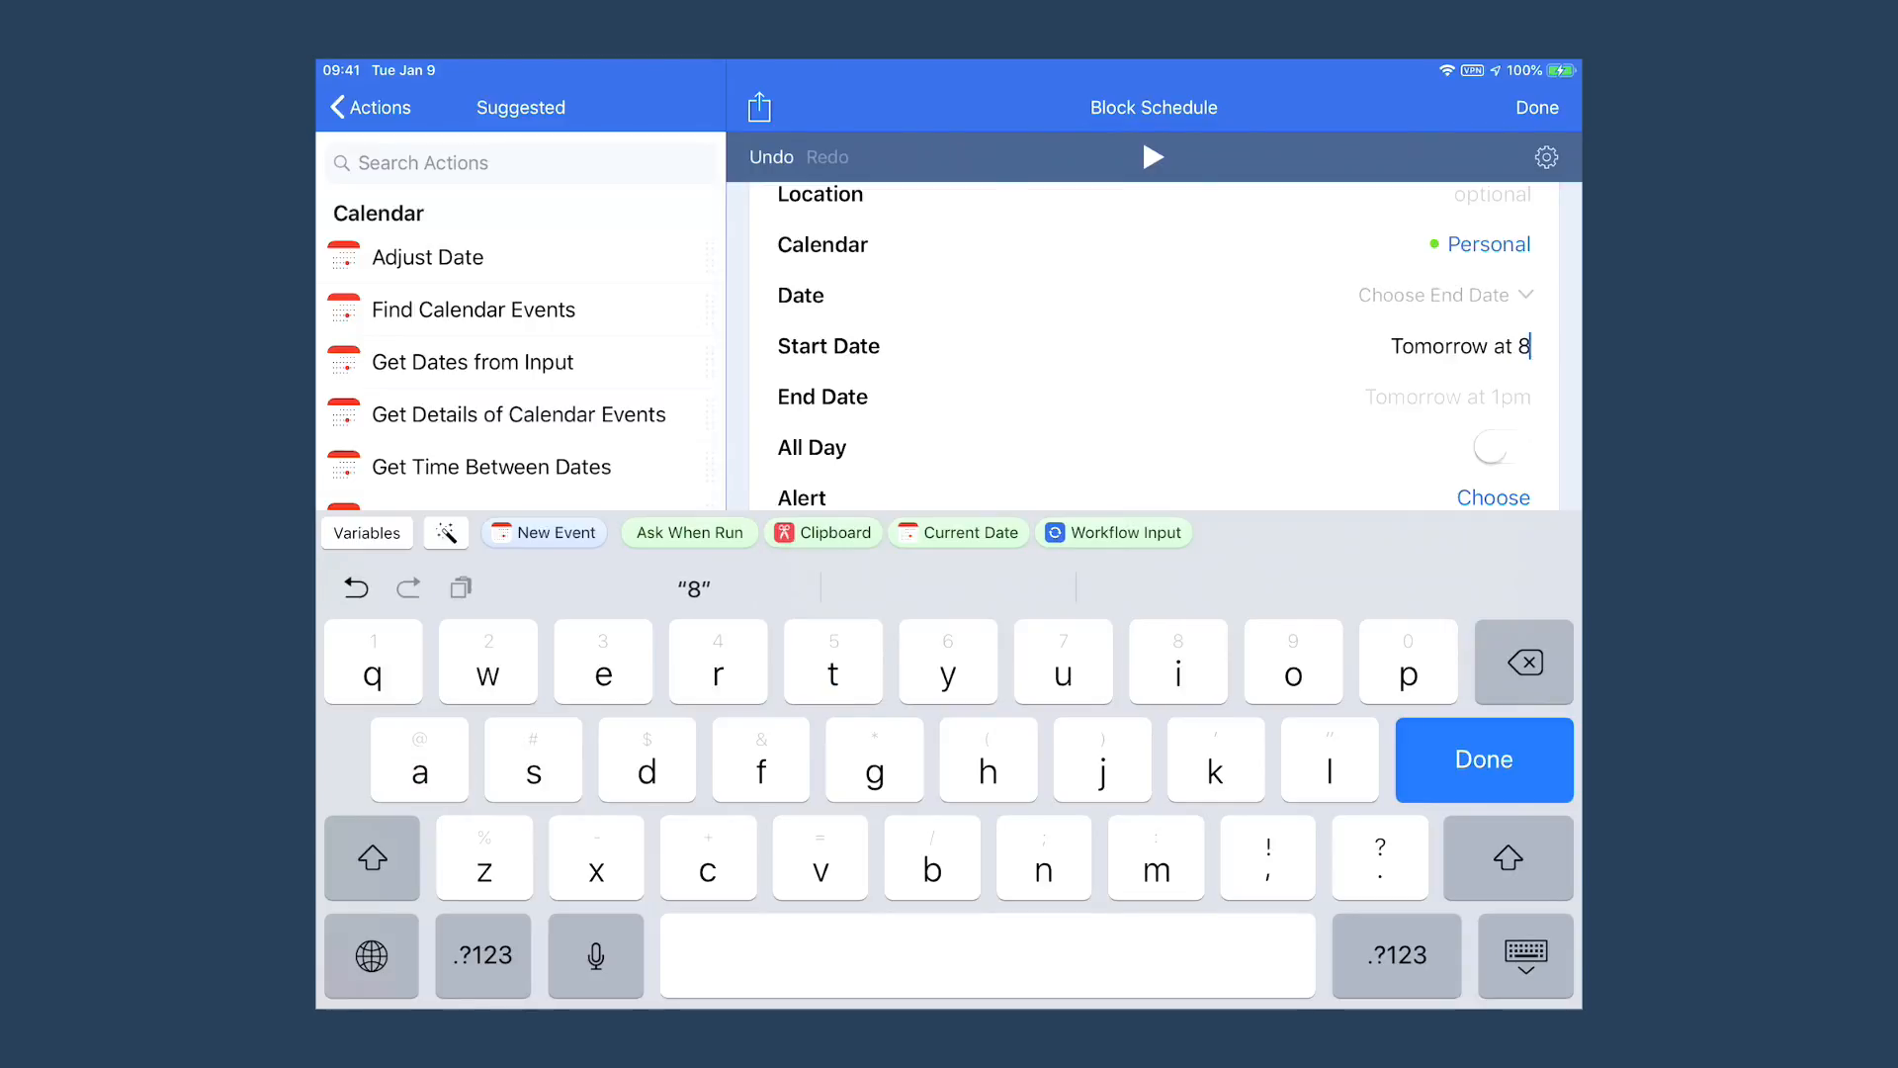
{"action": "type", "text": "am"}
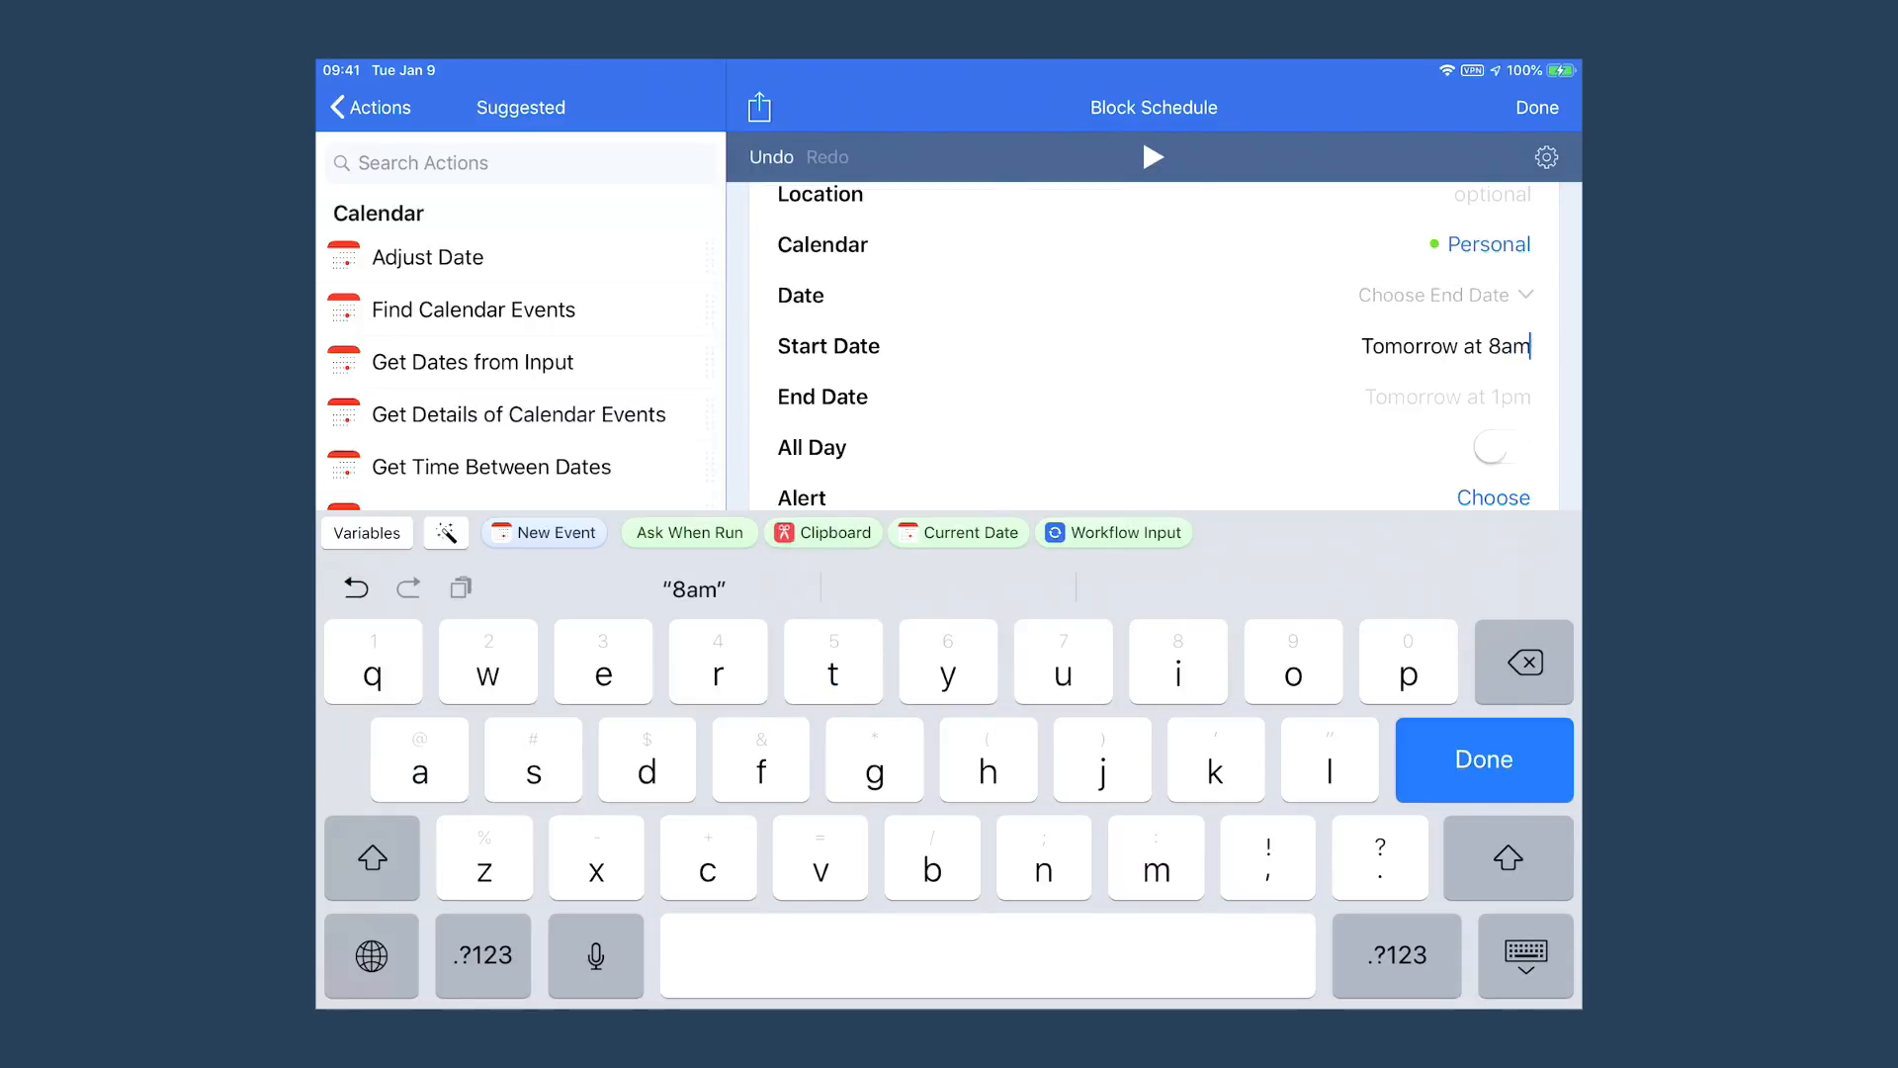
{"action": "left_click", "coordinate": [371, 857]}
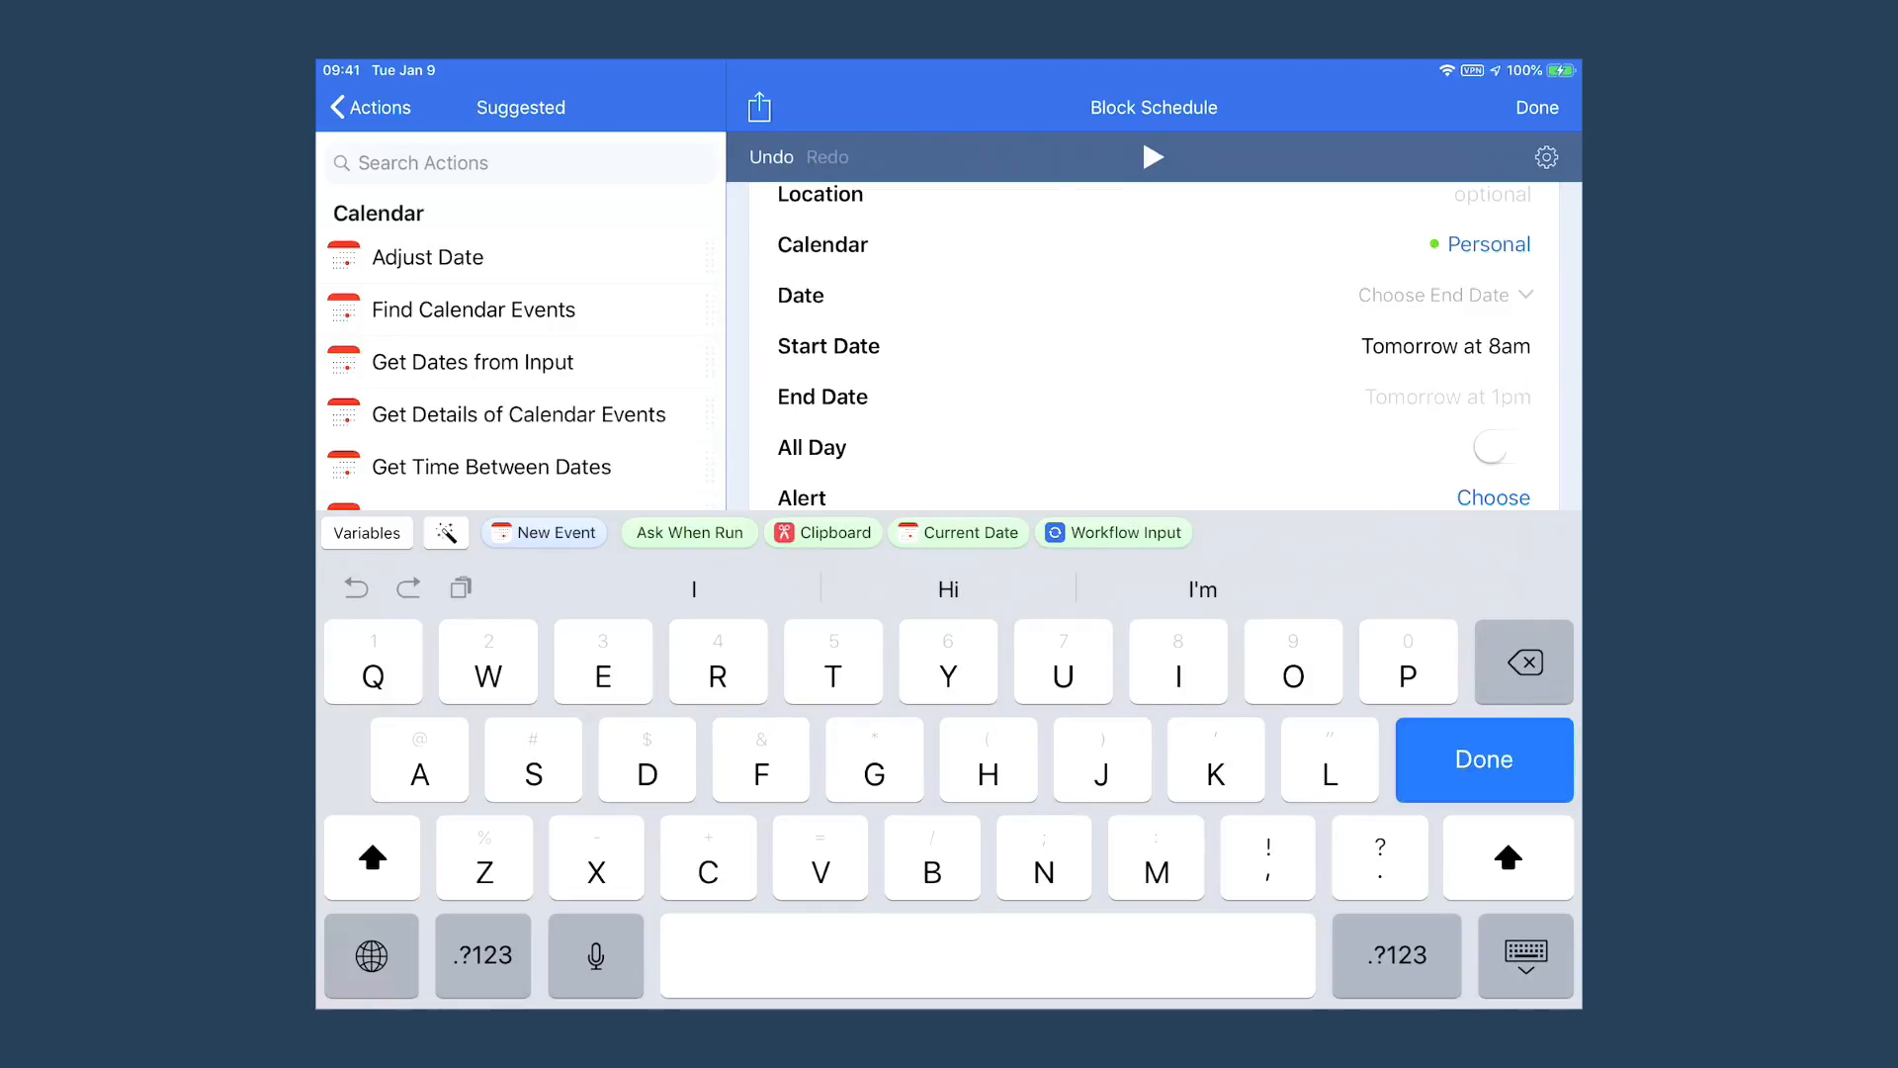
{"action": "type", "text": "Tomorrow at"}
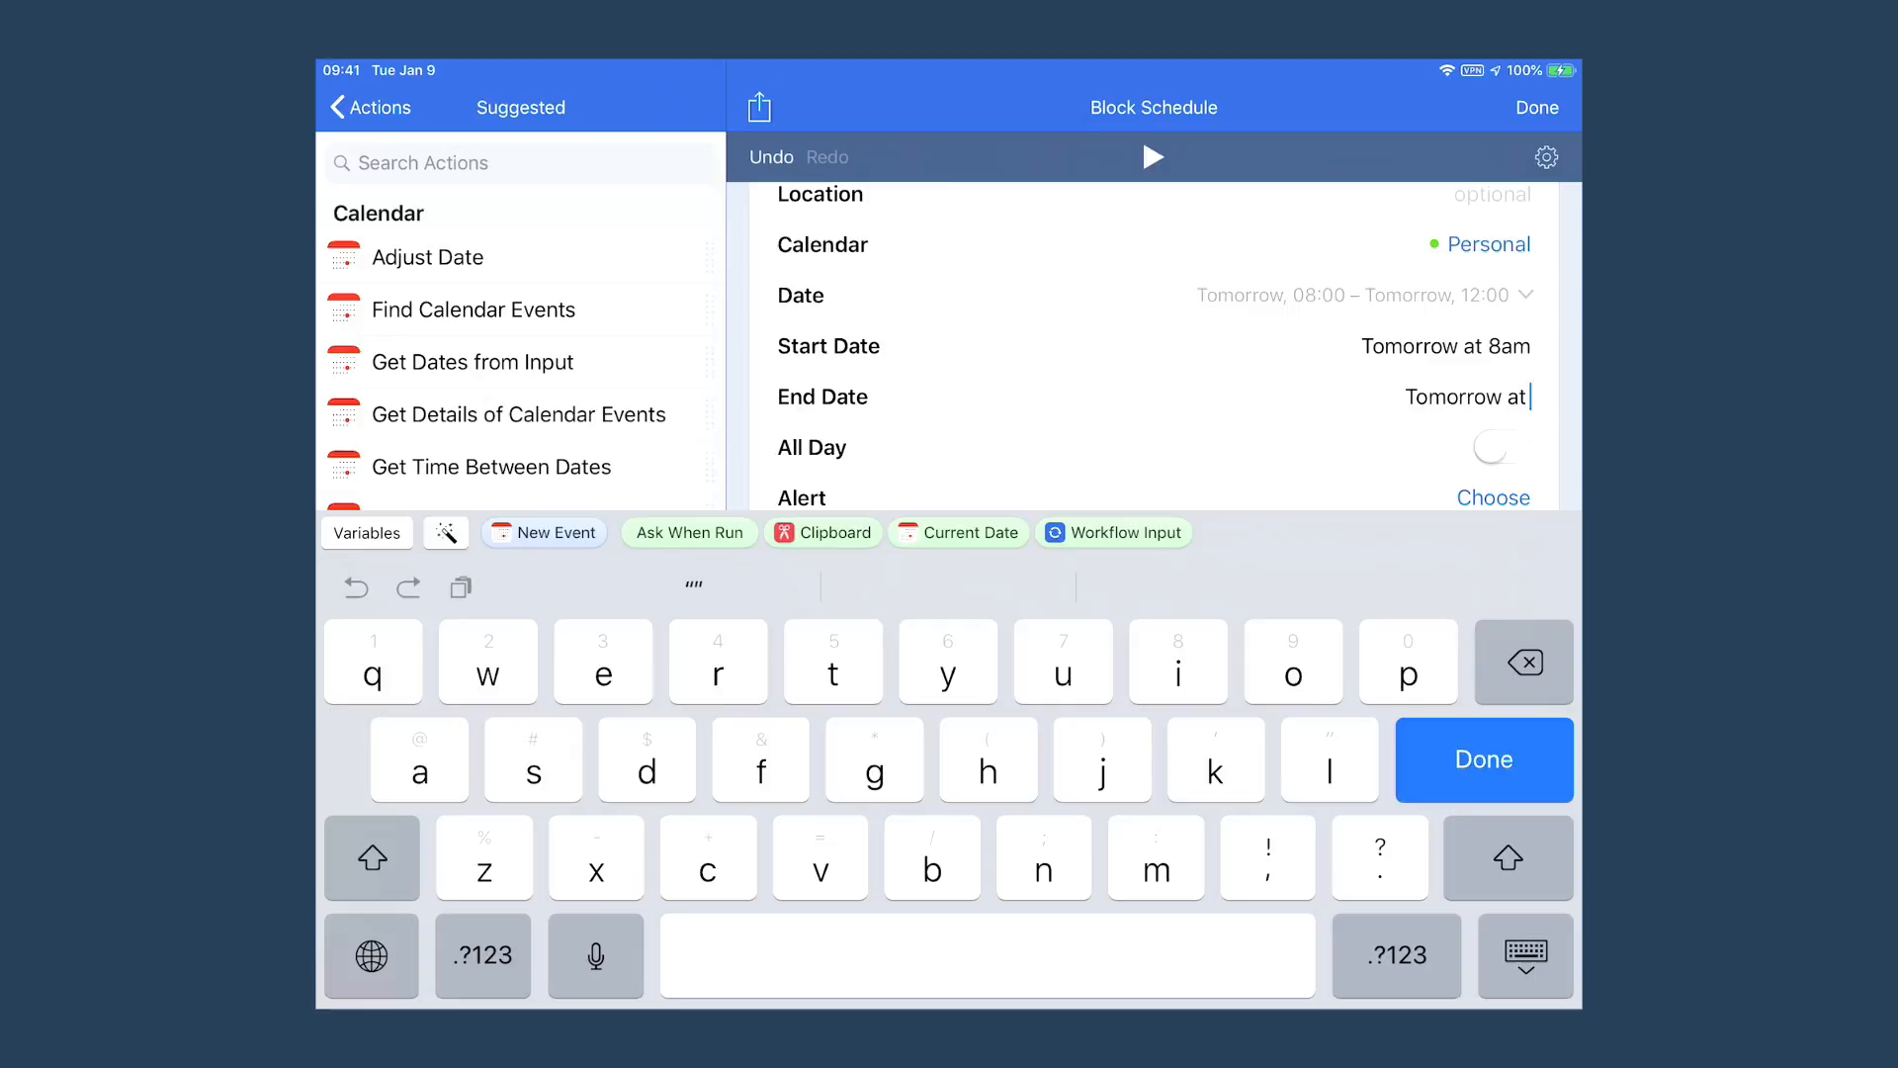
{"action": "type", "text": "9am"}
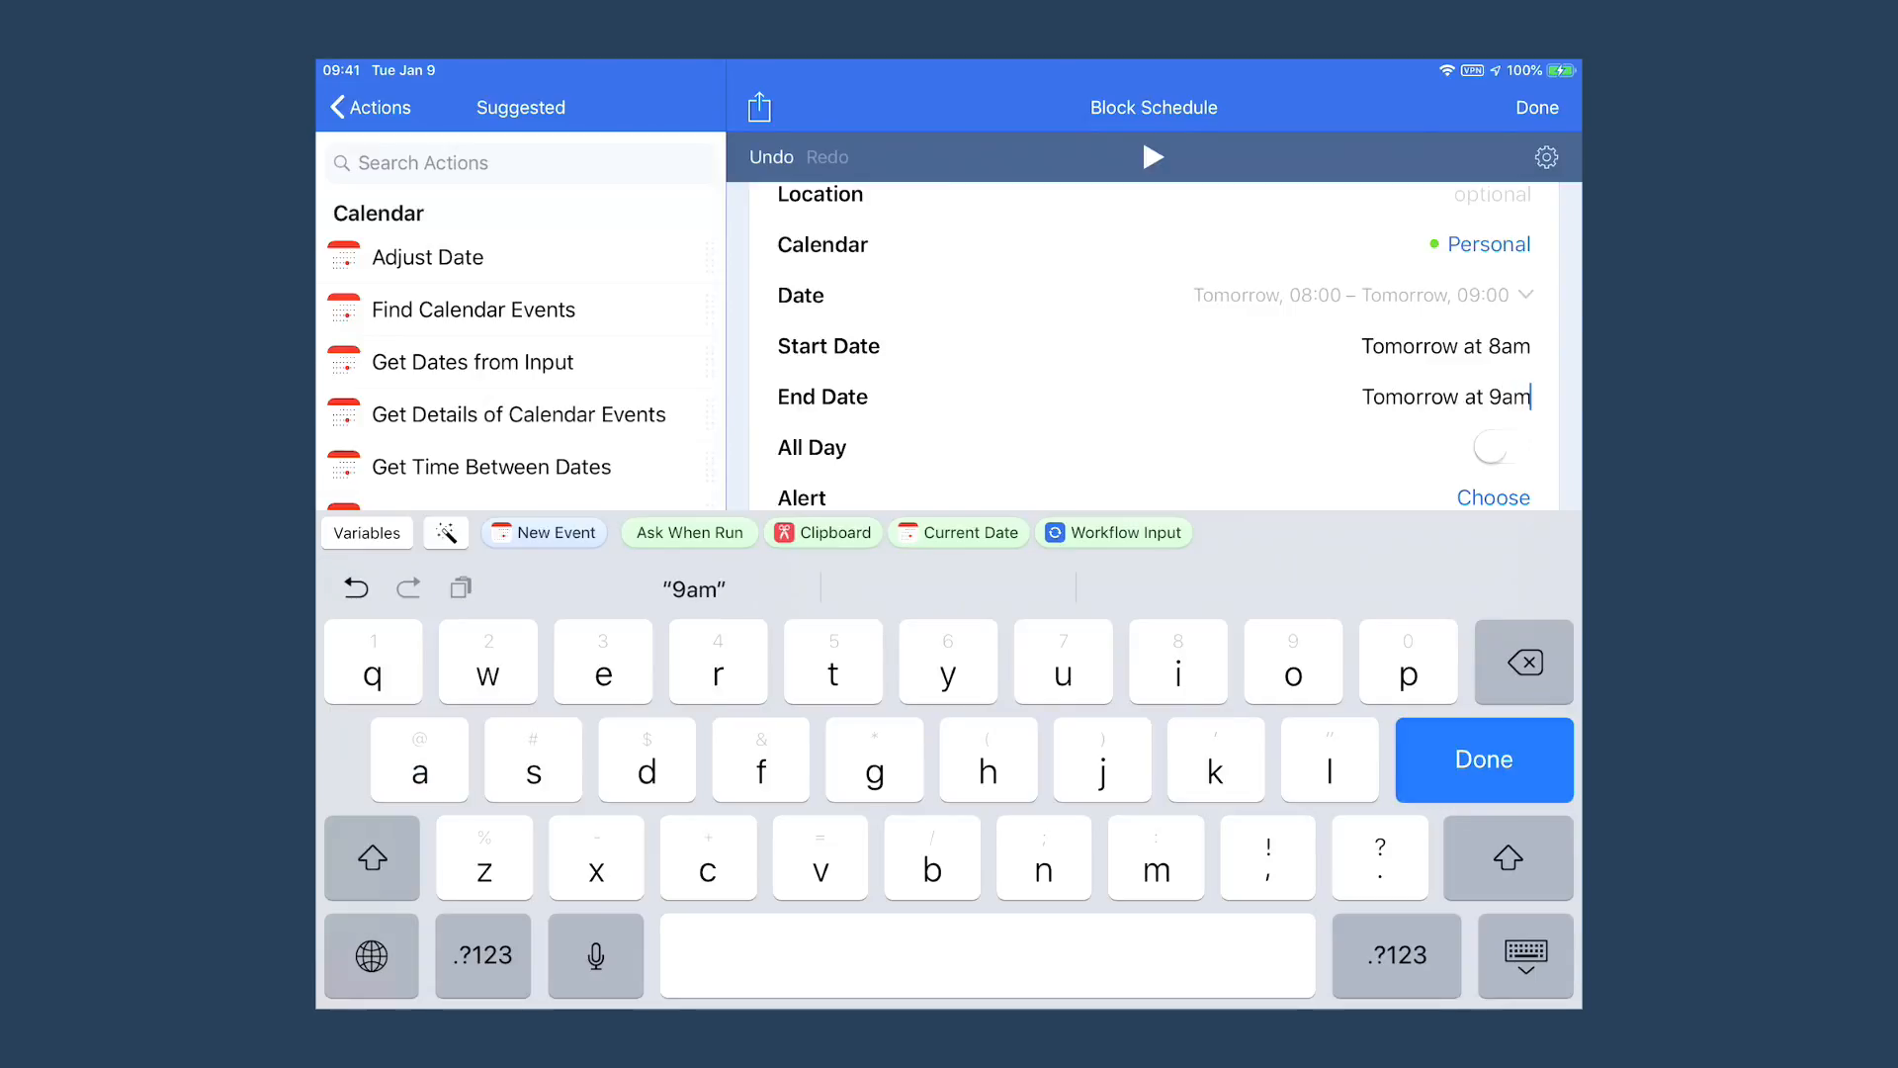
{"action": "scroll", "scroll_direction": "down", "scroll_amount": 3}
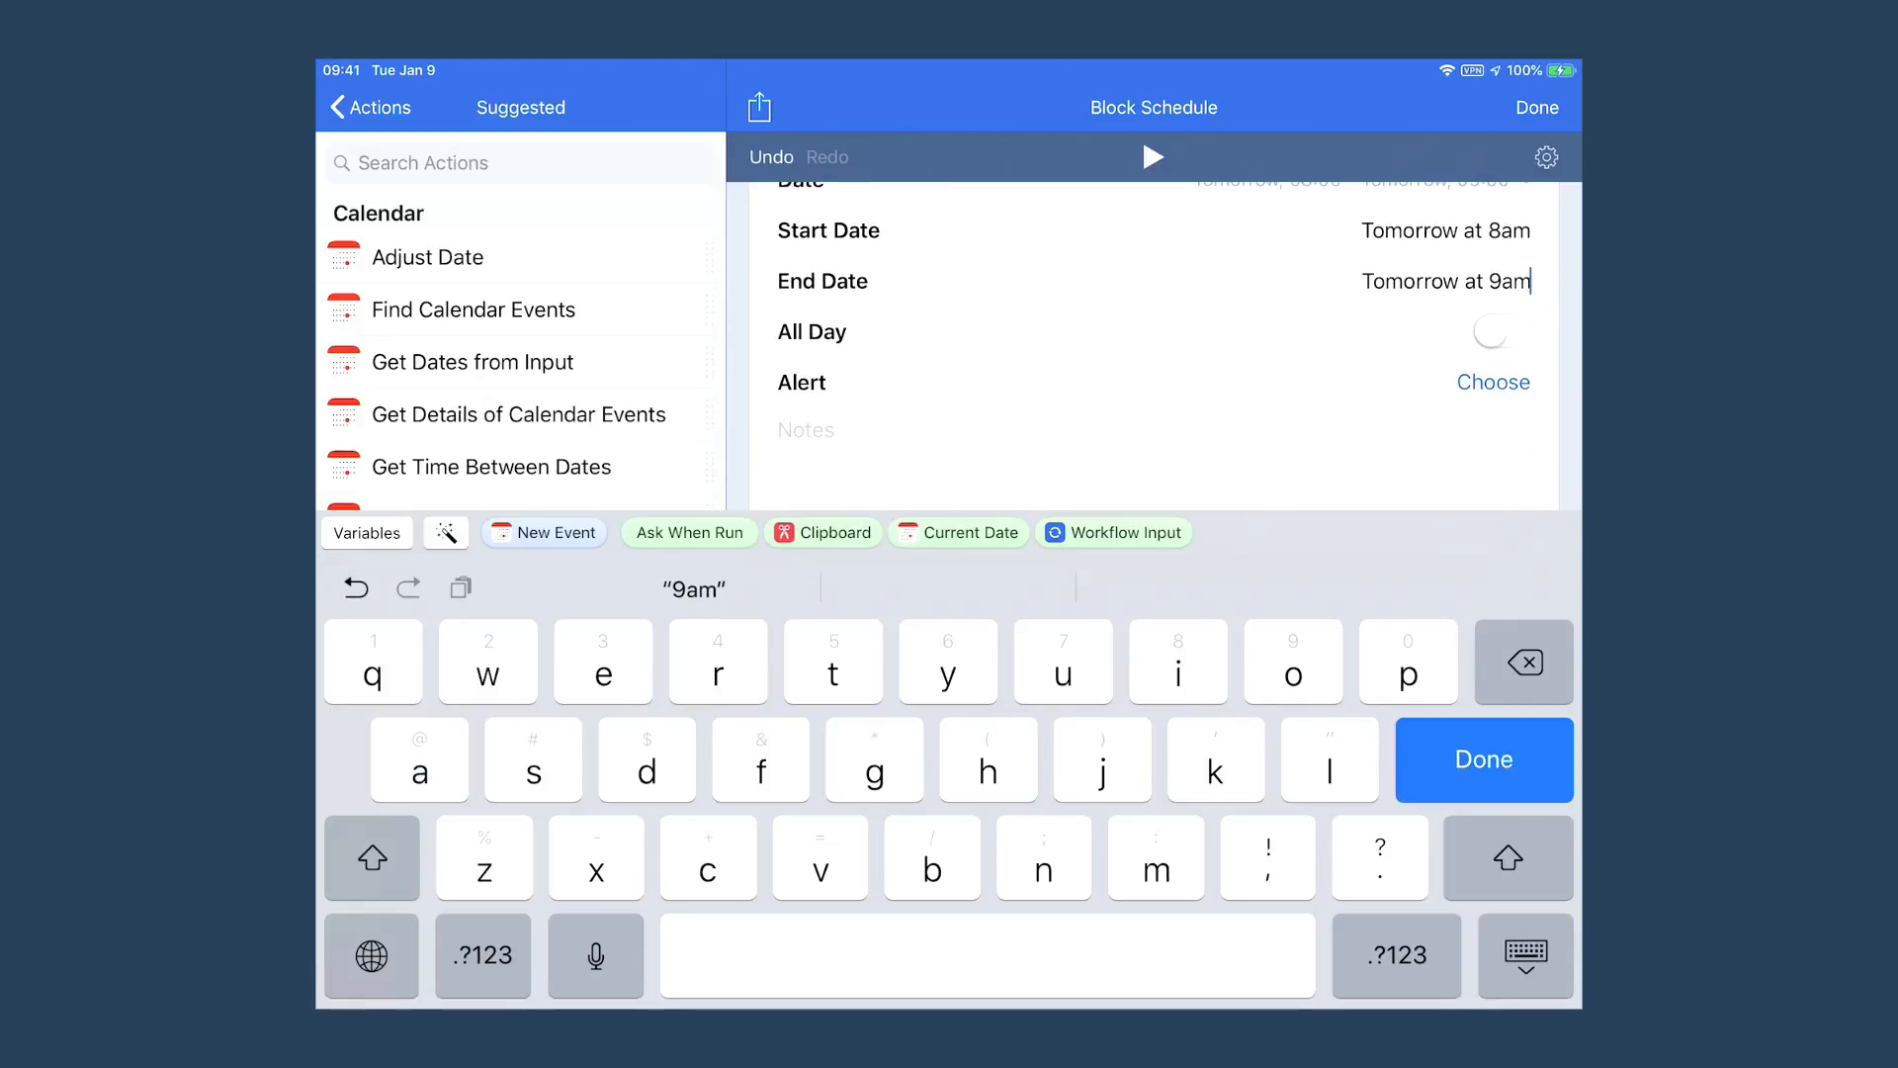
- Make the Exercise event alert at event time and add a third Add New Event action
{"action": "left_click", "coordinate": [1493, 382]}
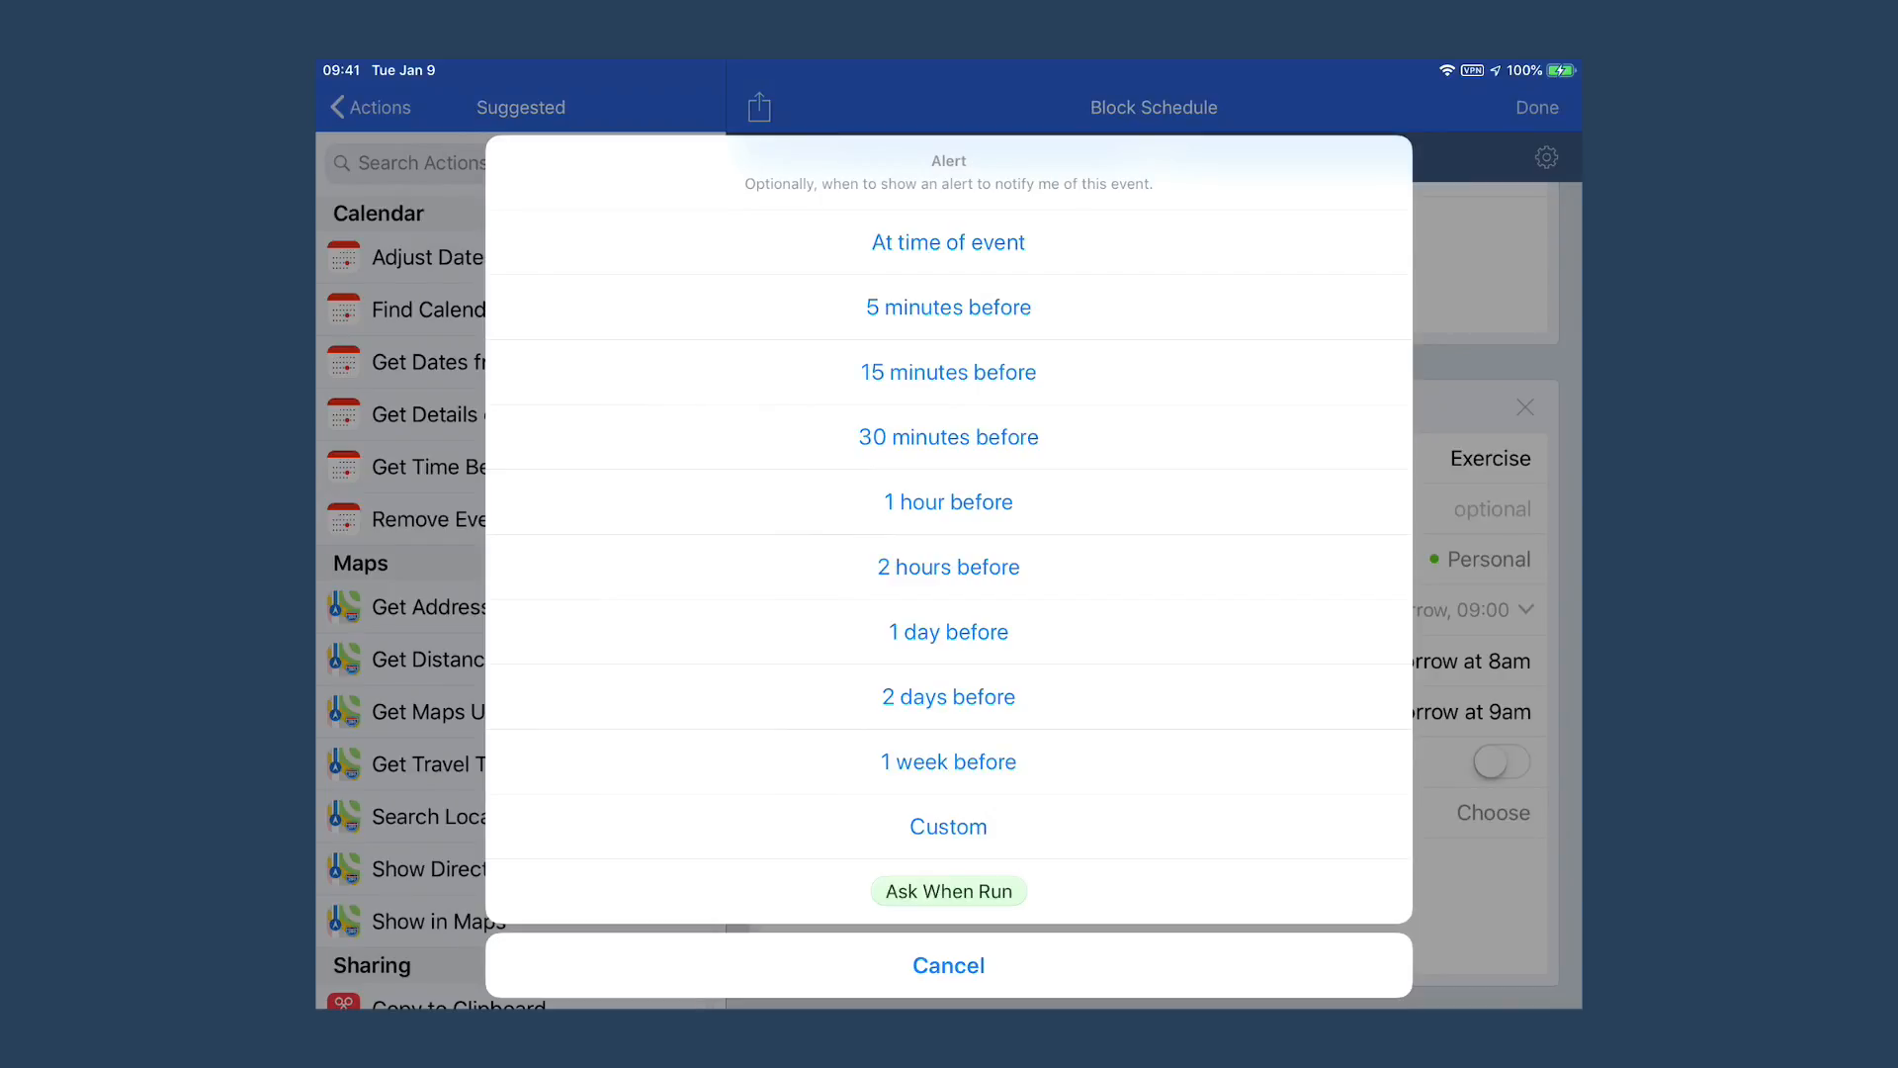
{"action": "left_click", "coordinate": [948, 965]}
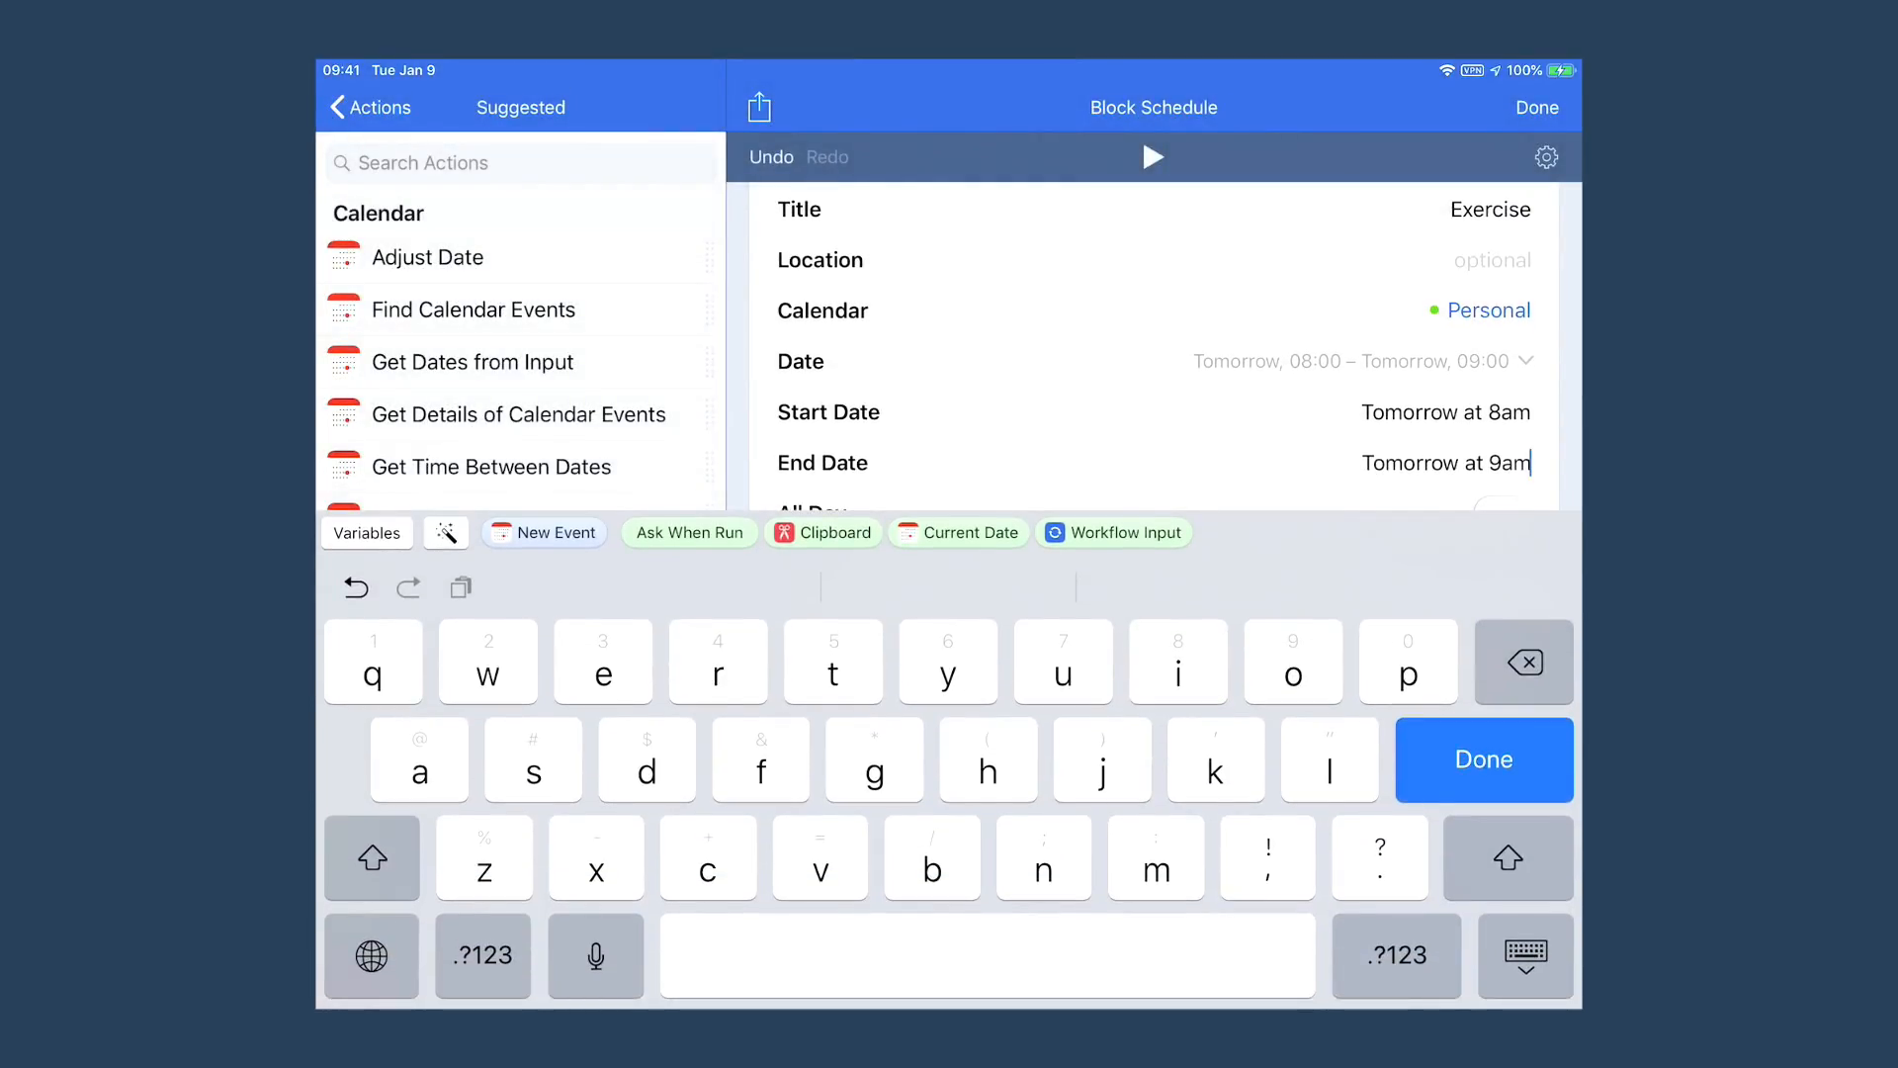
{"action": "scroll", "scroll_direction": "down", "scroll_amount": 3}
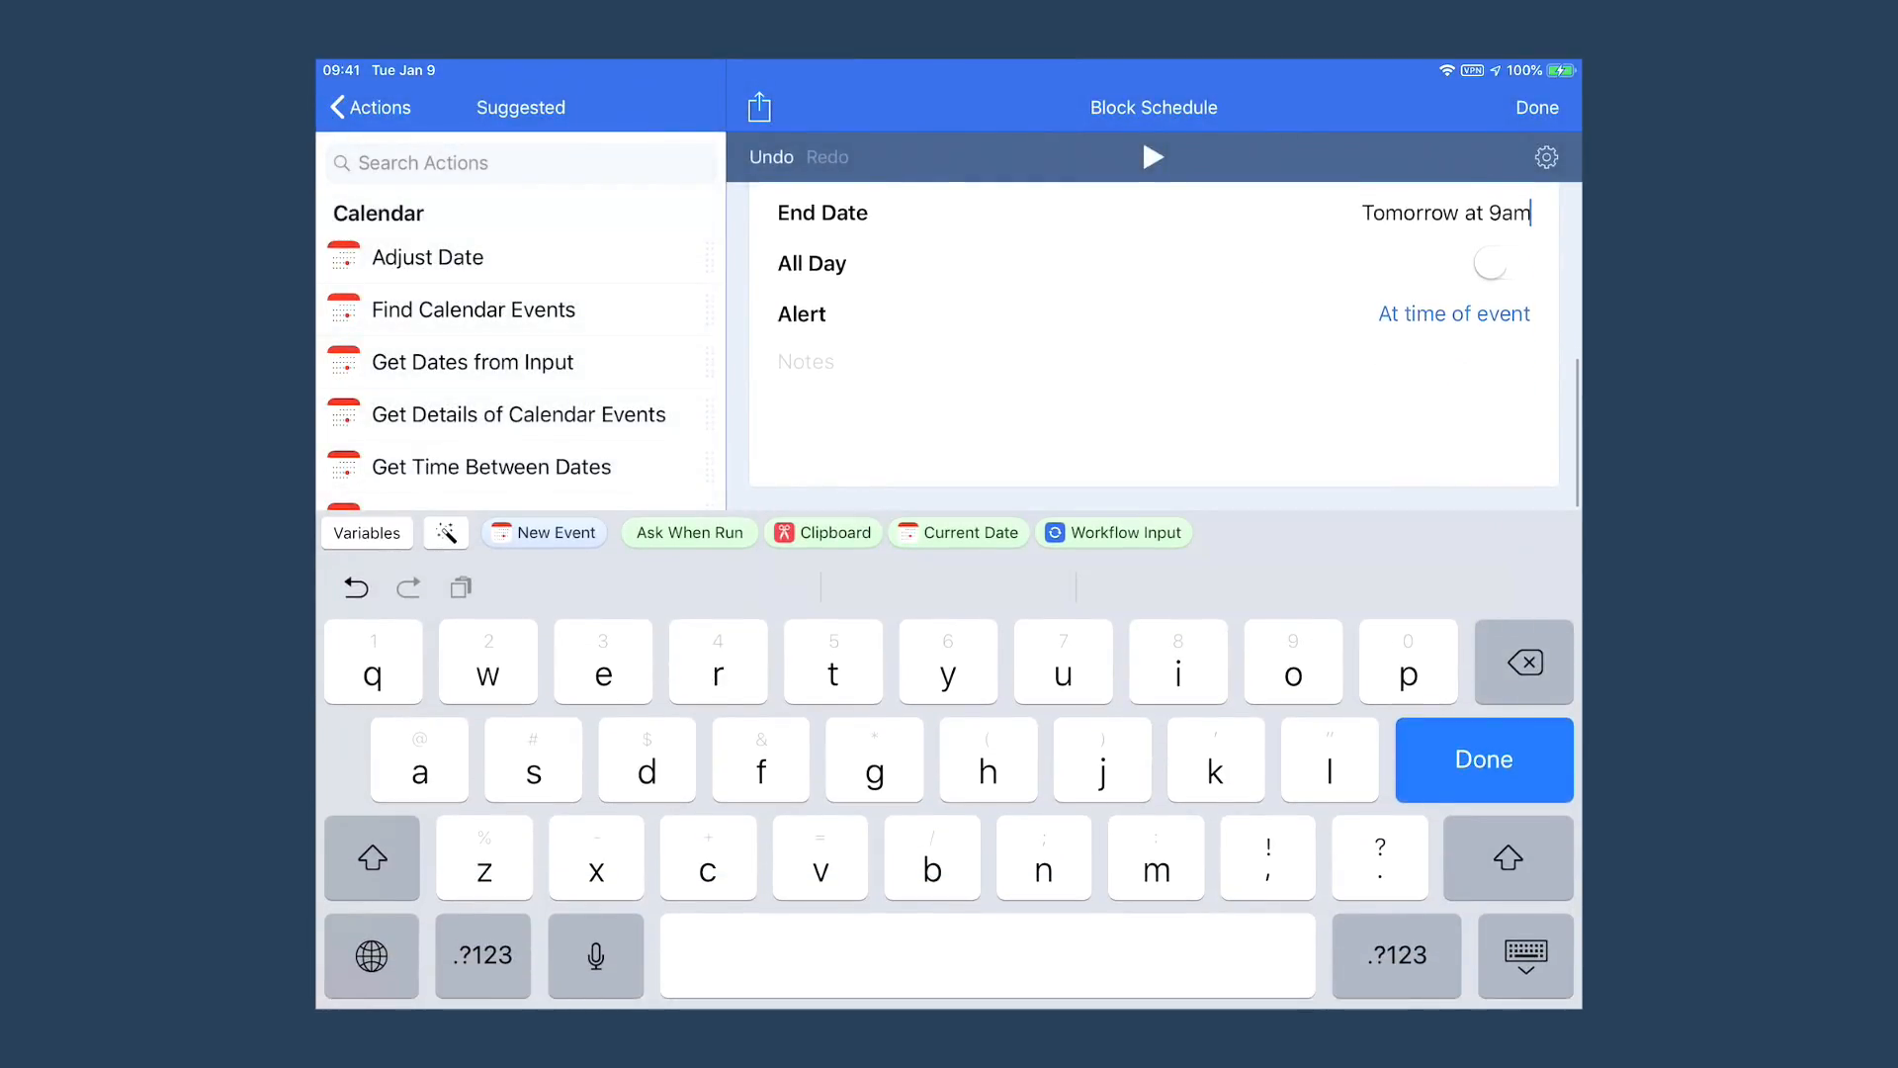
{"action": "scroll", "scroll_direction": "up", "scroll_amount": 3}
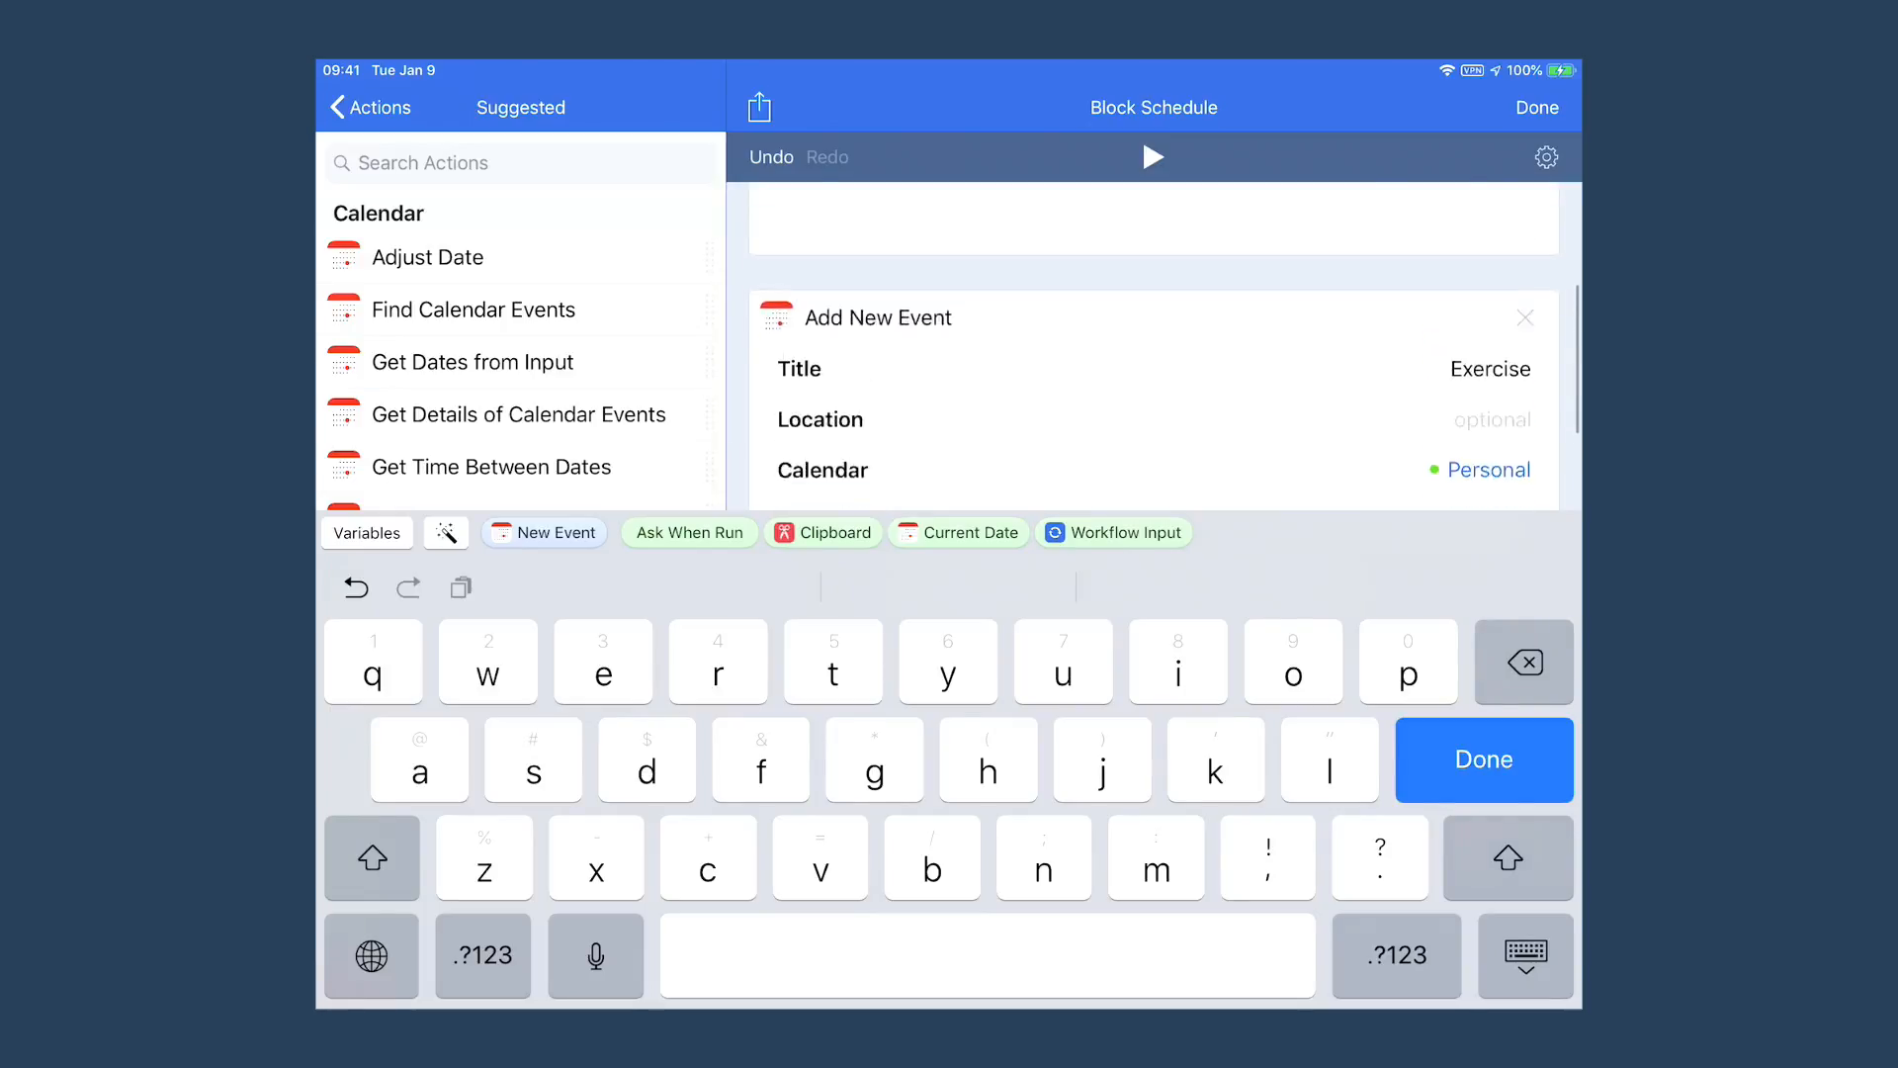
{"action": "scroll", "scroll_direction": "down", "scroll_amount": 3}
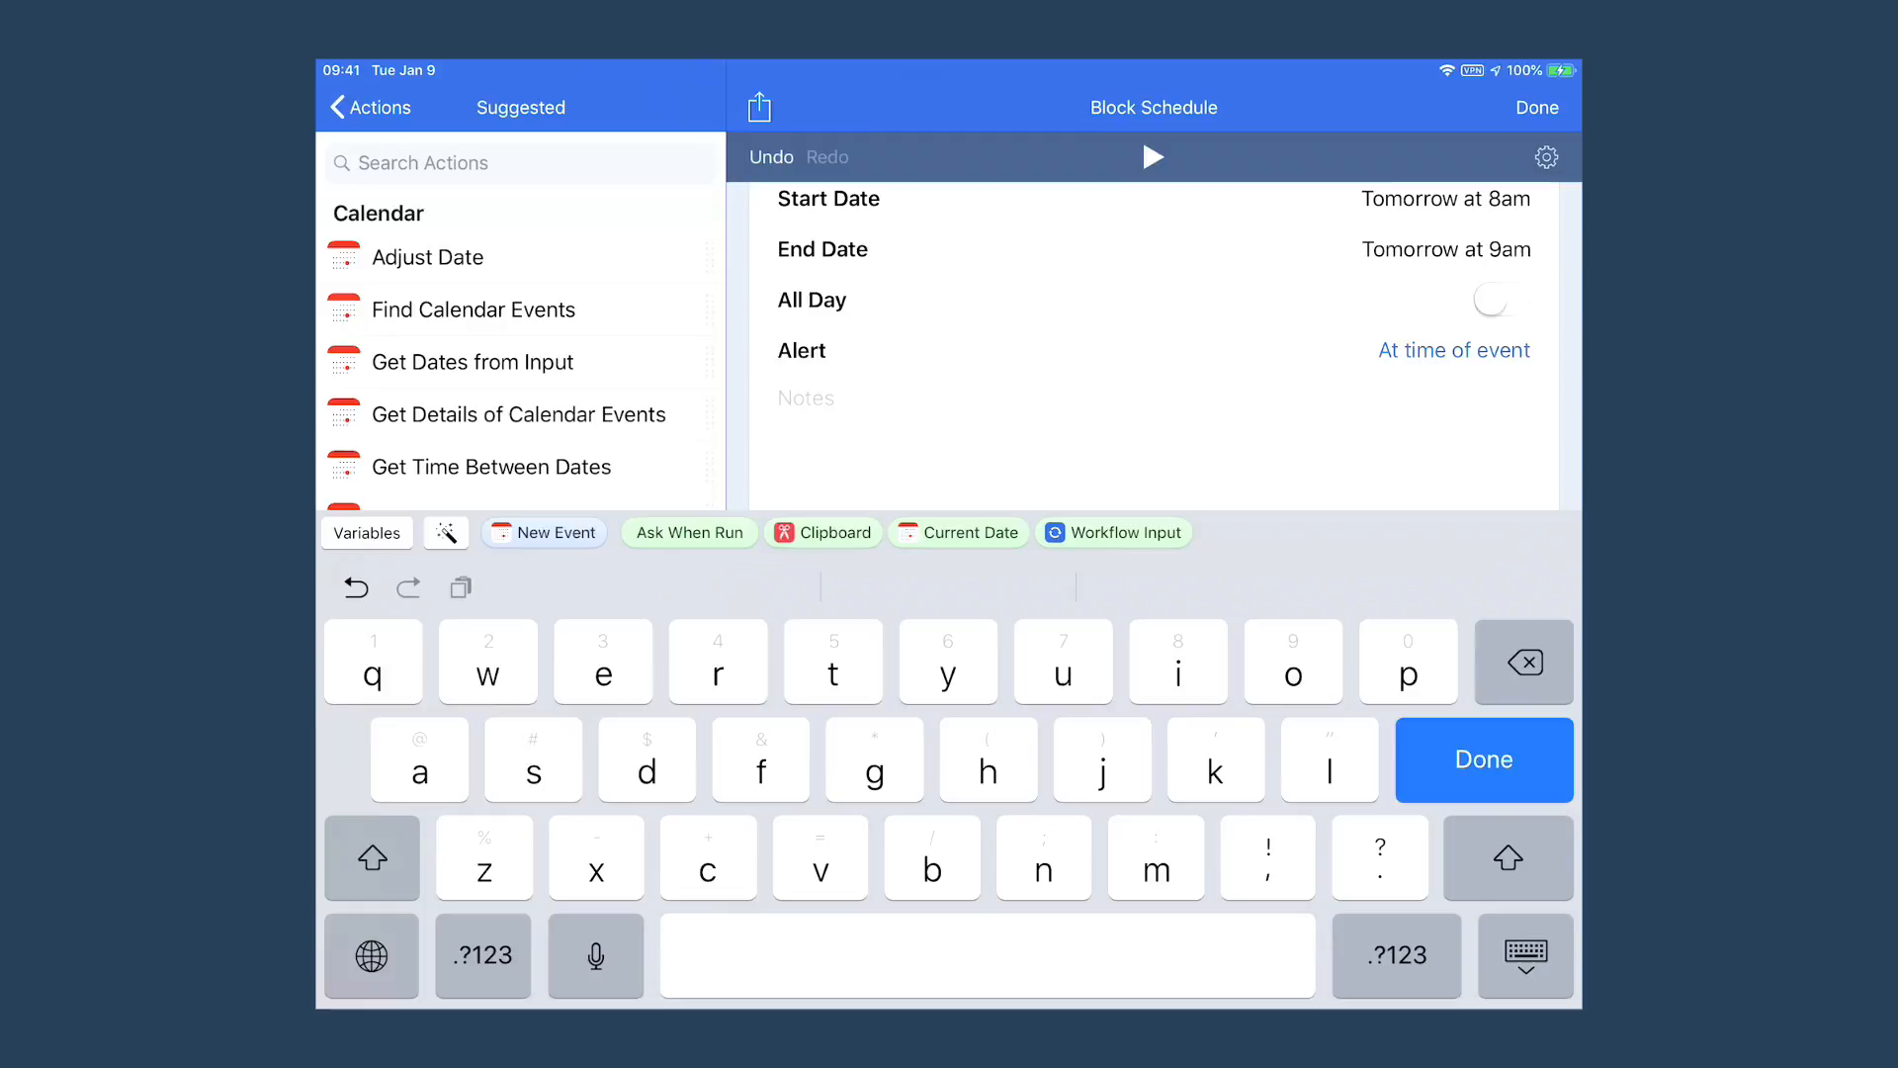
{"action": "left_click", "coordinate": [1445, 249]}
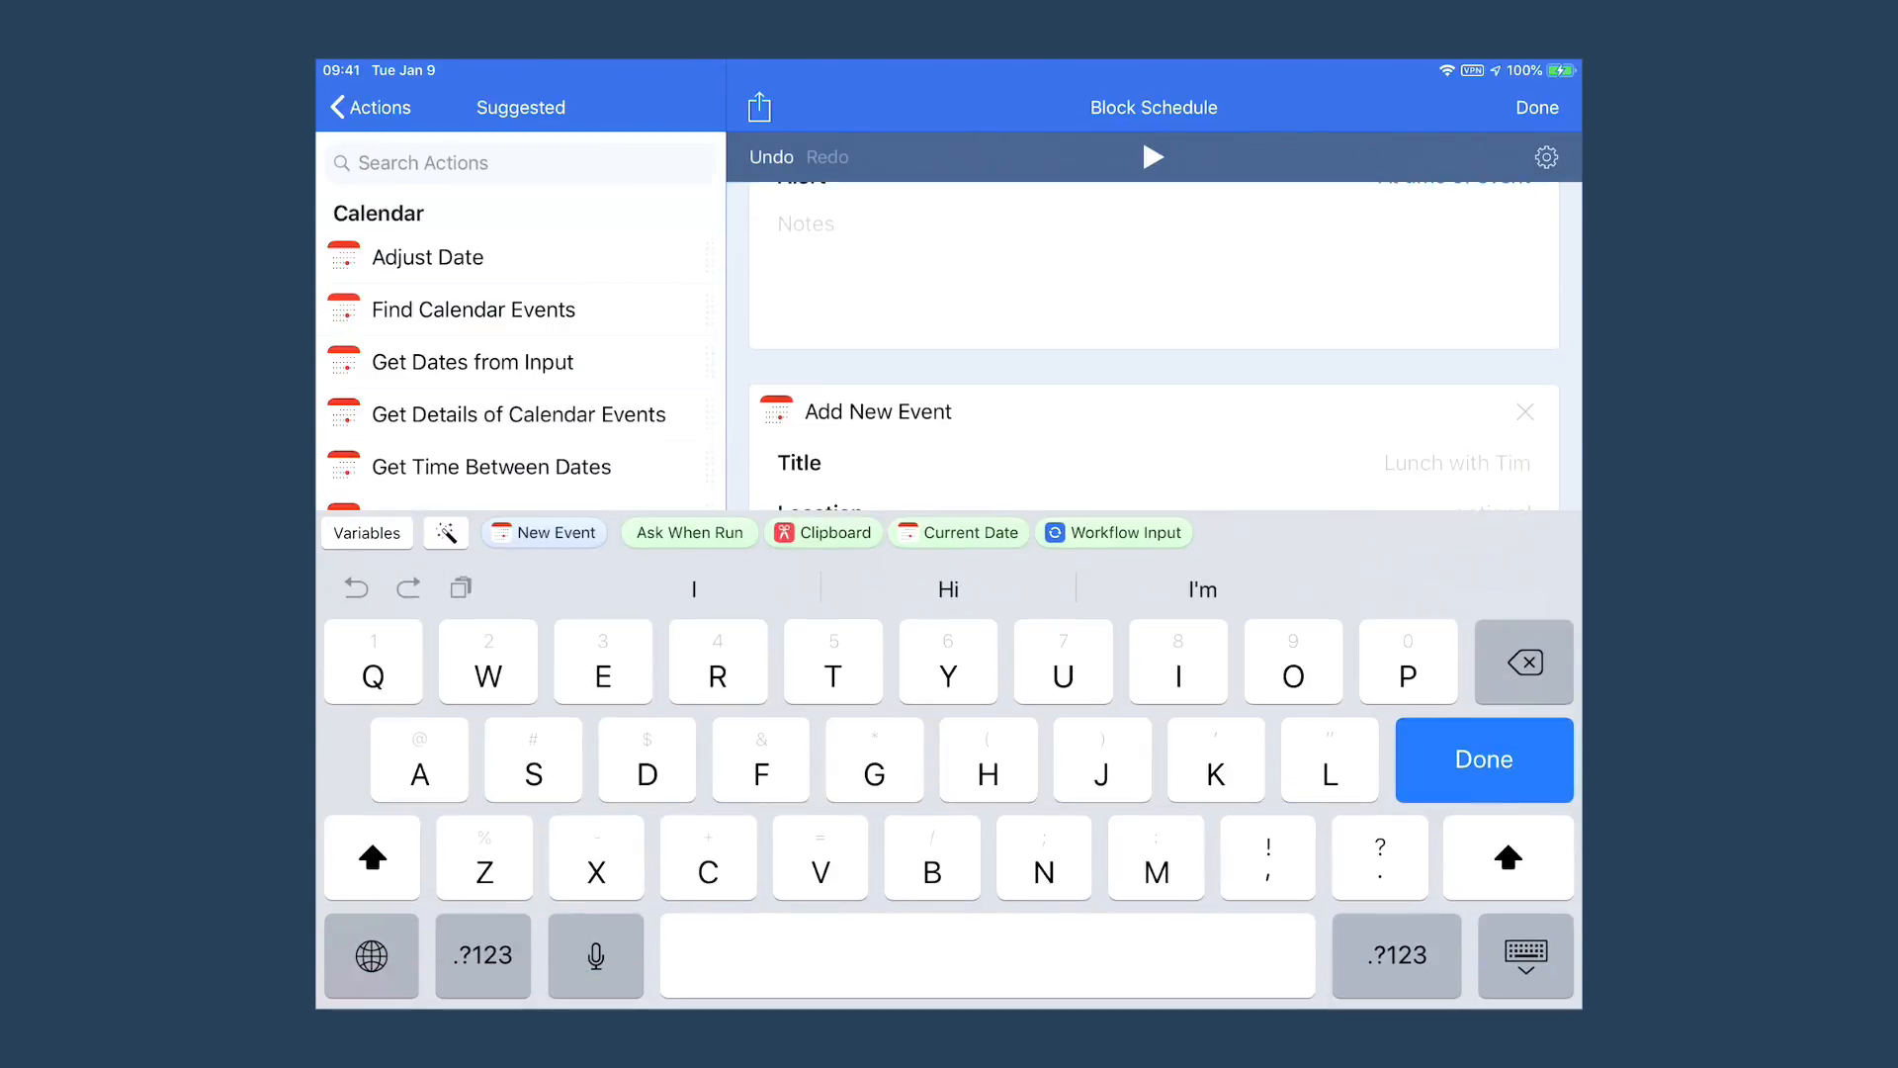
- Title the third event 'Shower and Meditate', running tomorrow 9am to 9:45
{"action": "type", "text": "Shower and Meditate"}
{"action": "type", "text": "Tomorrow at"}
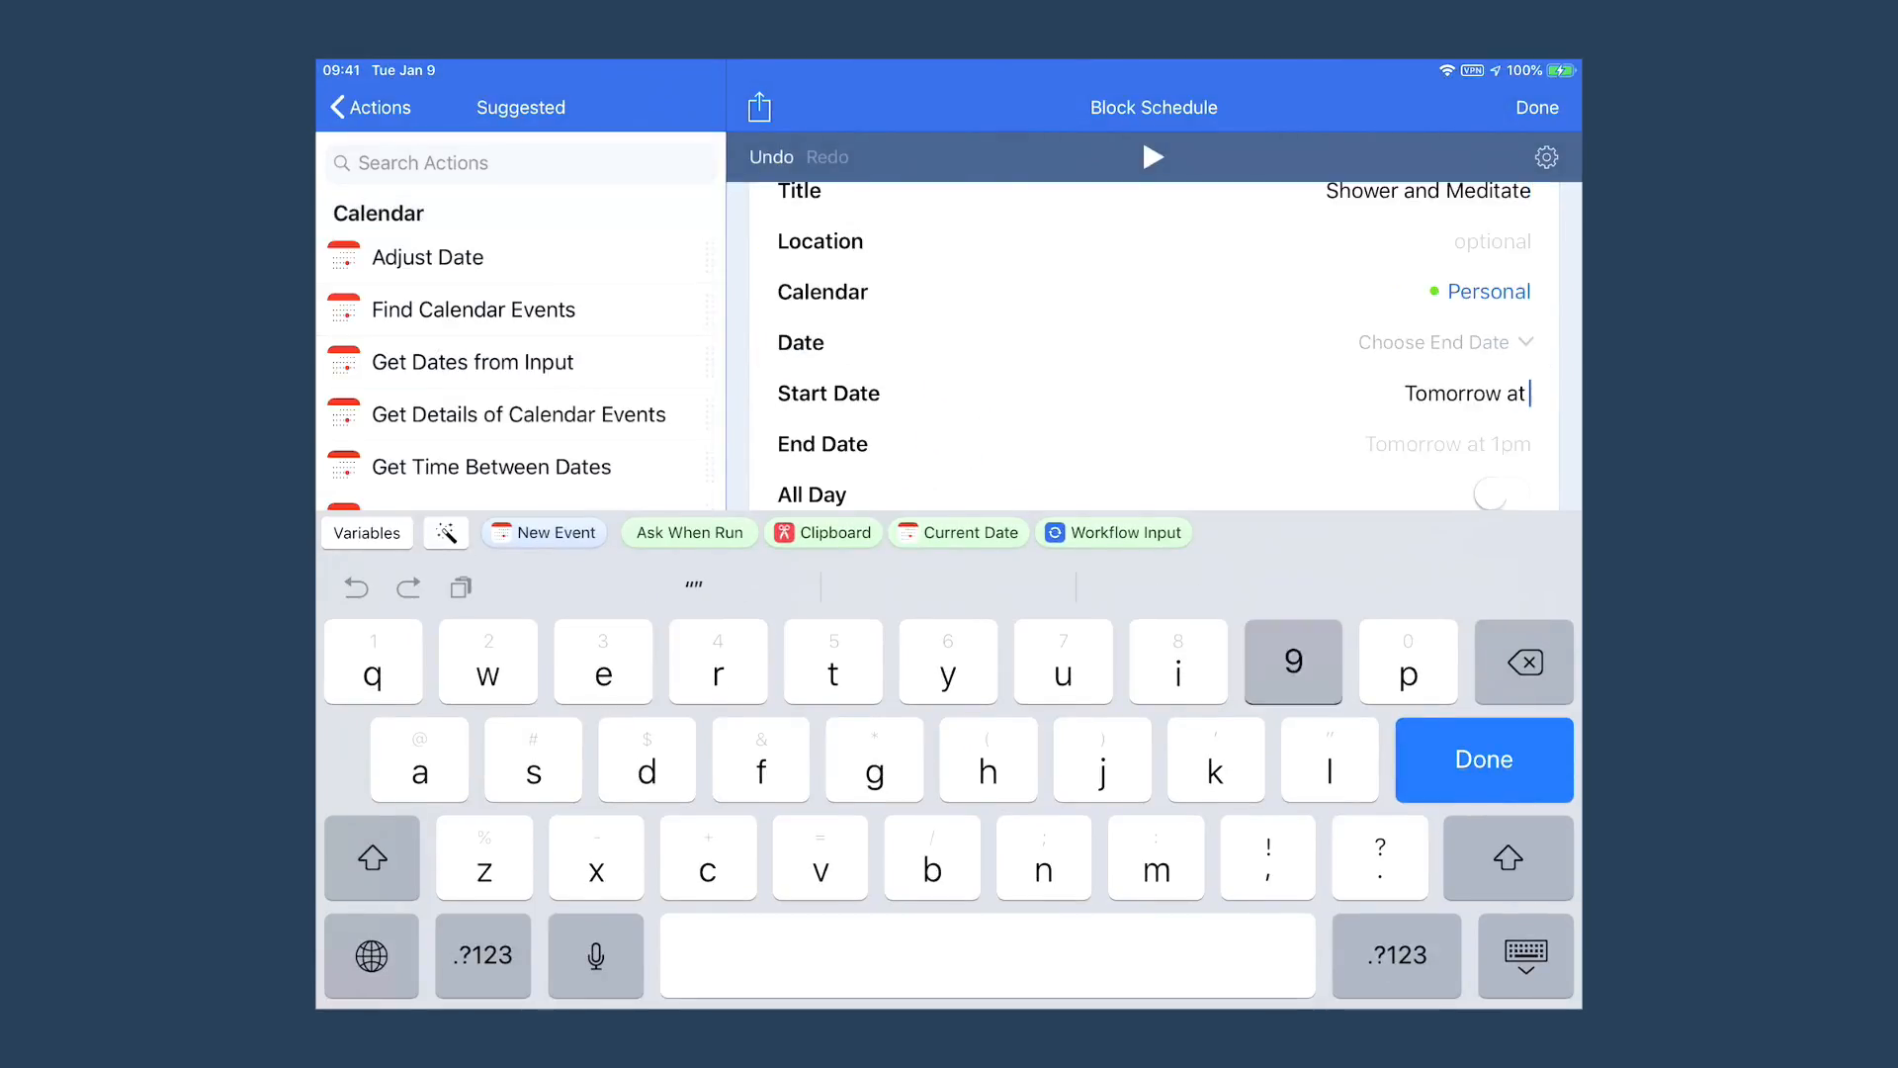
{"action": "left_click", "coordinate": [1292, 662]}
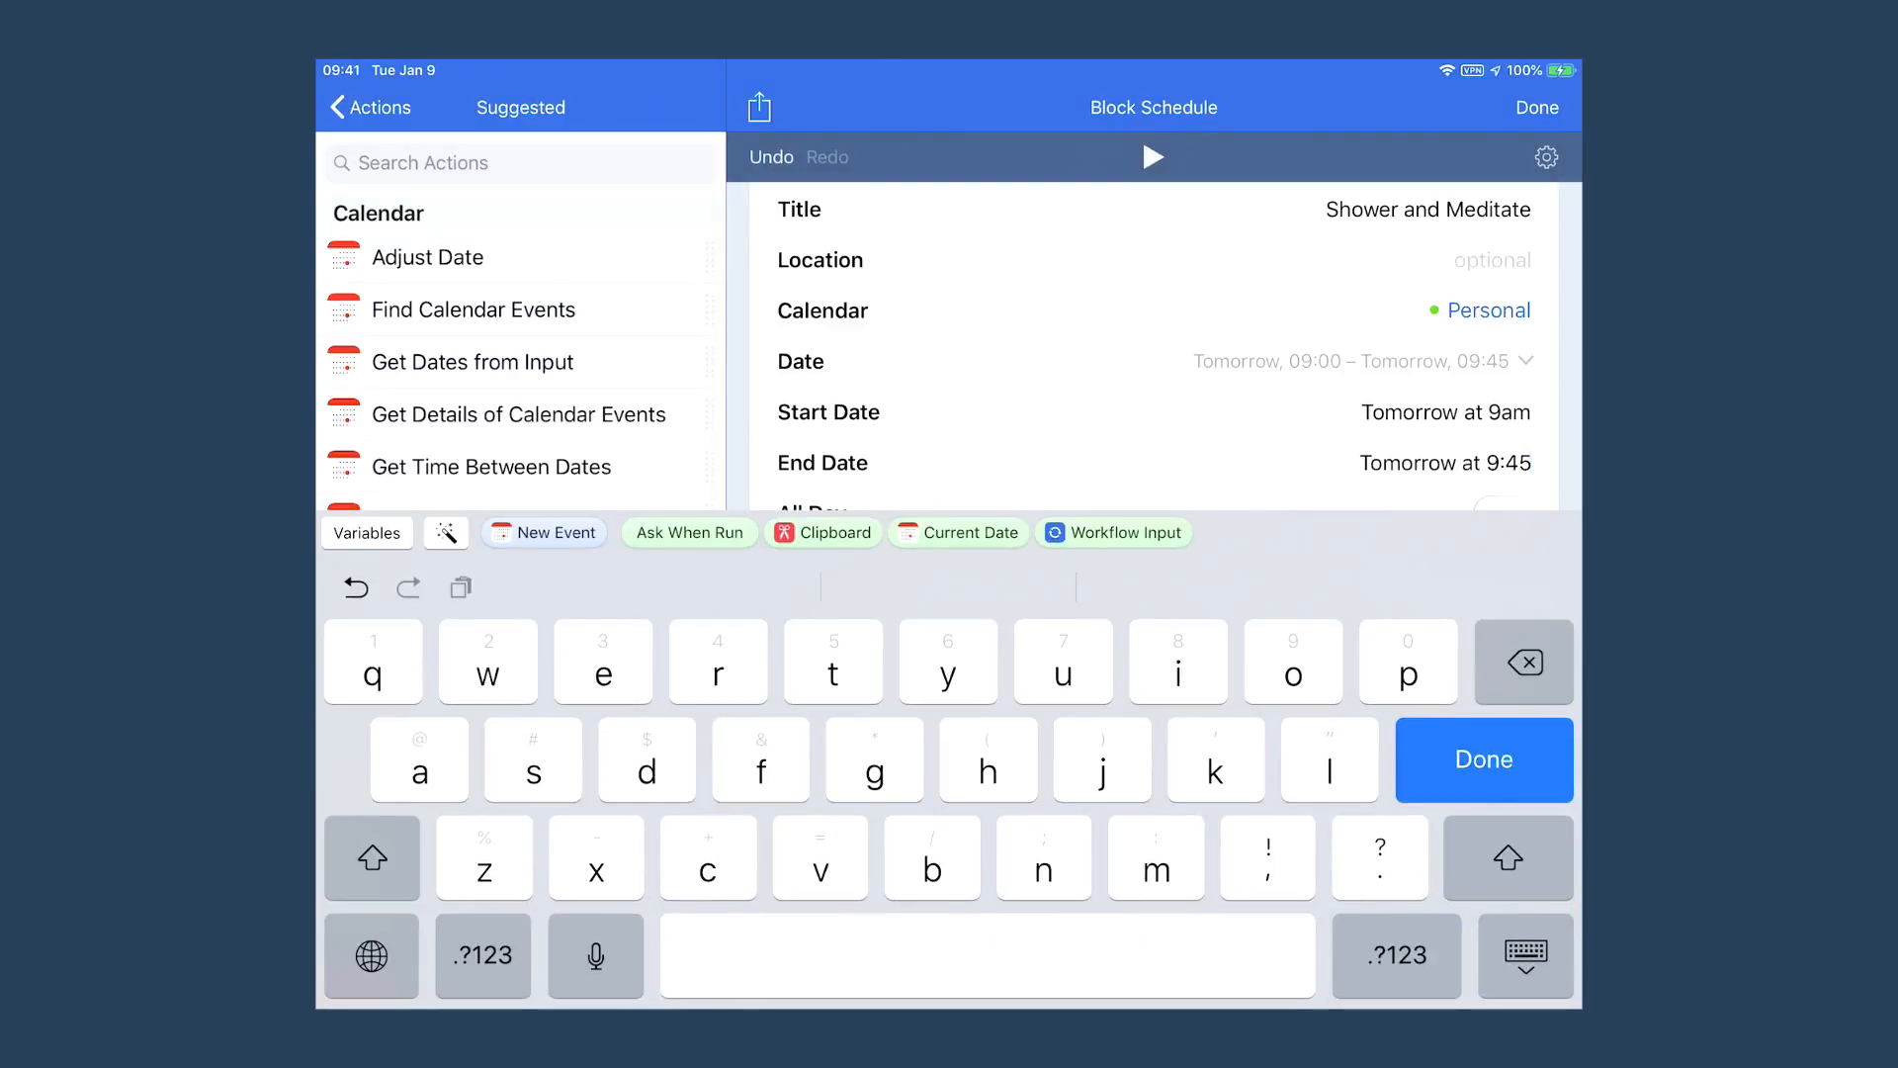
{"action": "scroll", "scroll_direction": "down", "scroll_amount": 3}
{"action": "type", "text": "Tomorrow at 10"}
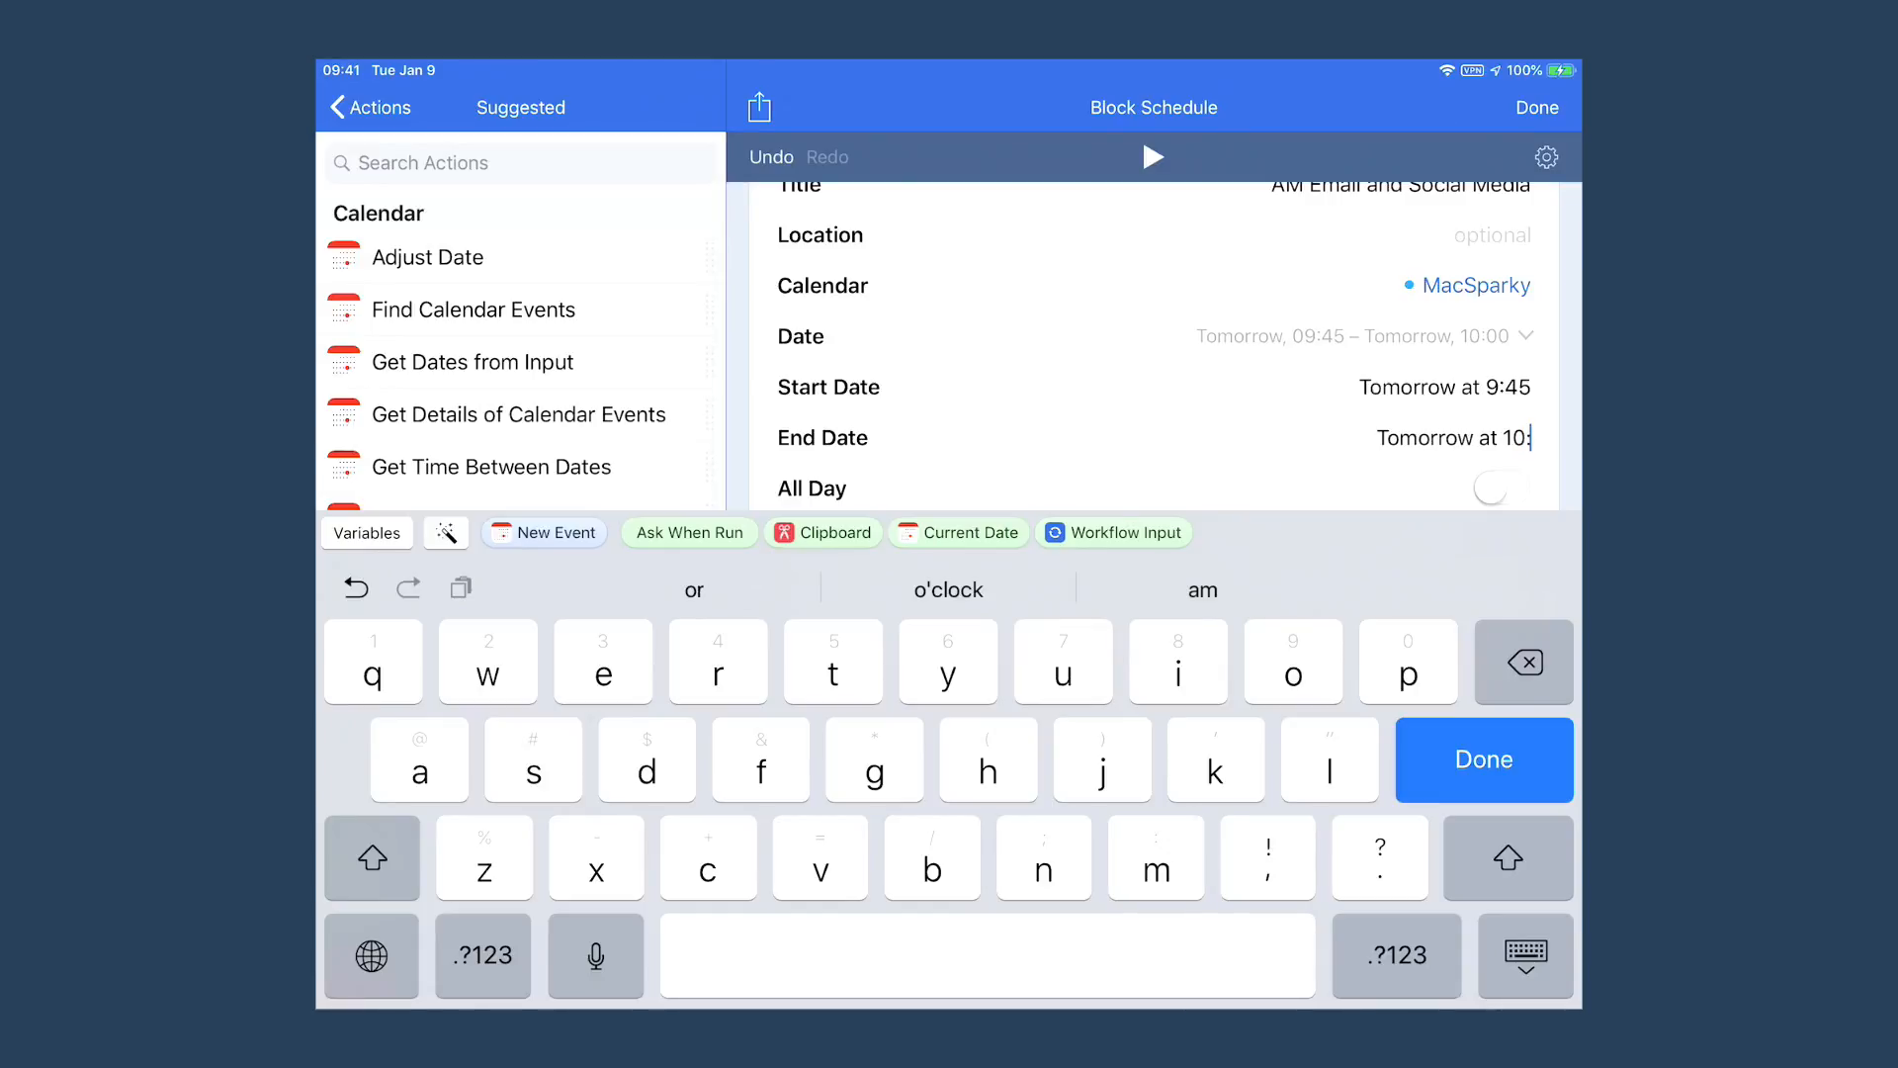
- Enter '30' to finish the AM Email and Social Media event's 10:30 end time
{"action": "type", "text": "30"}
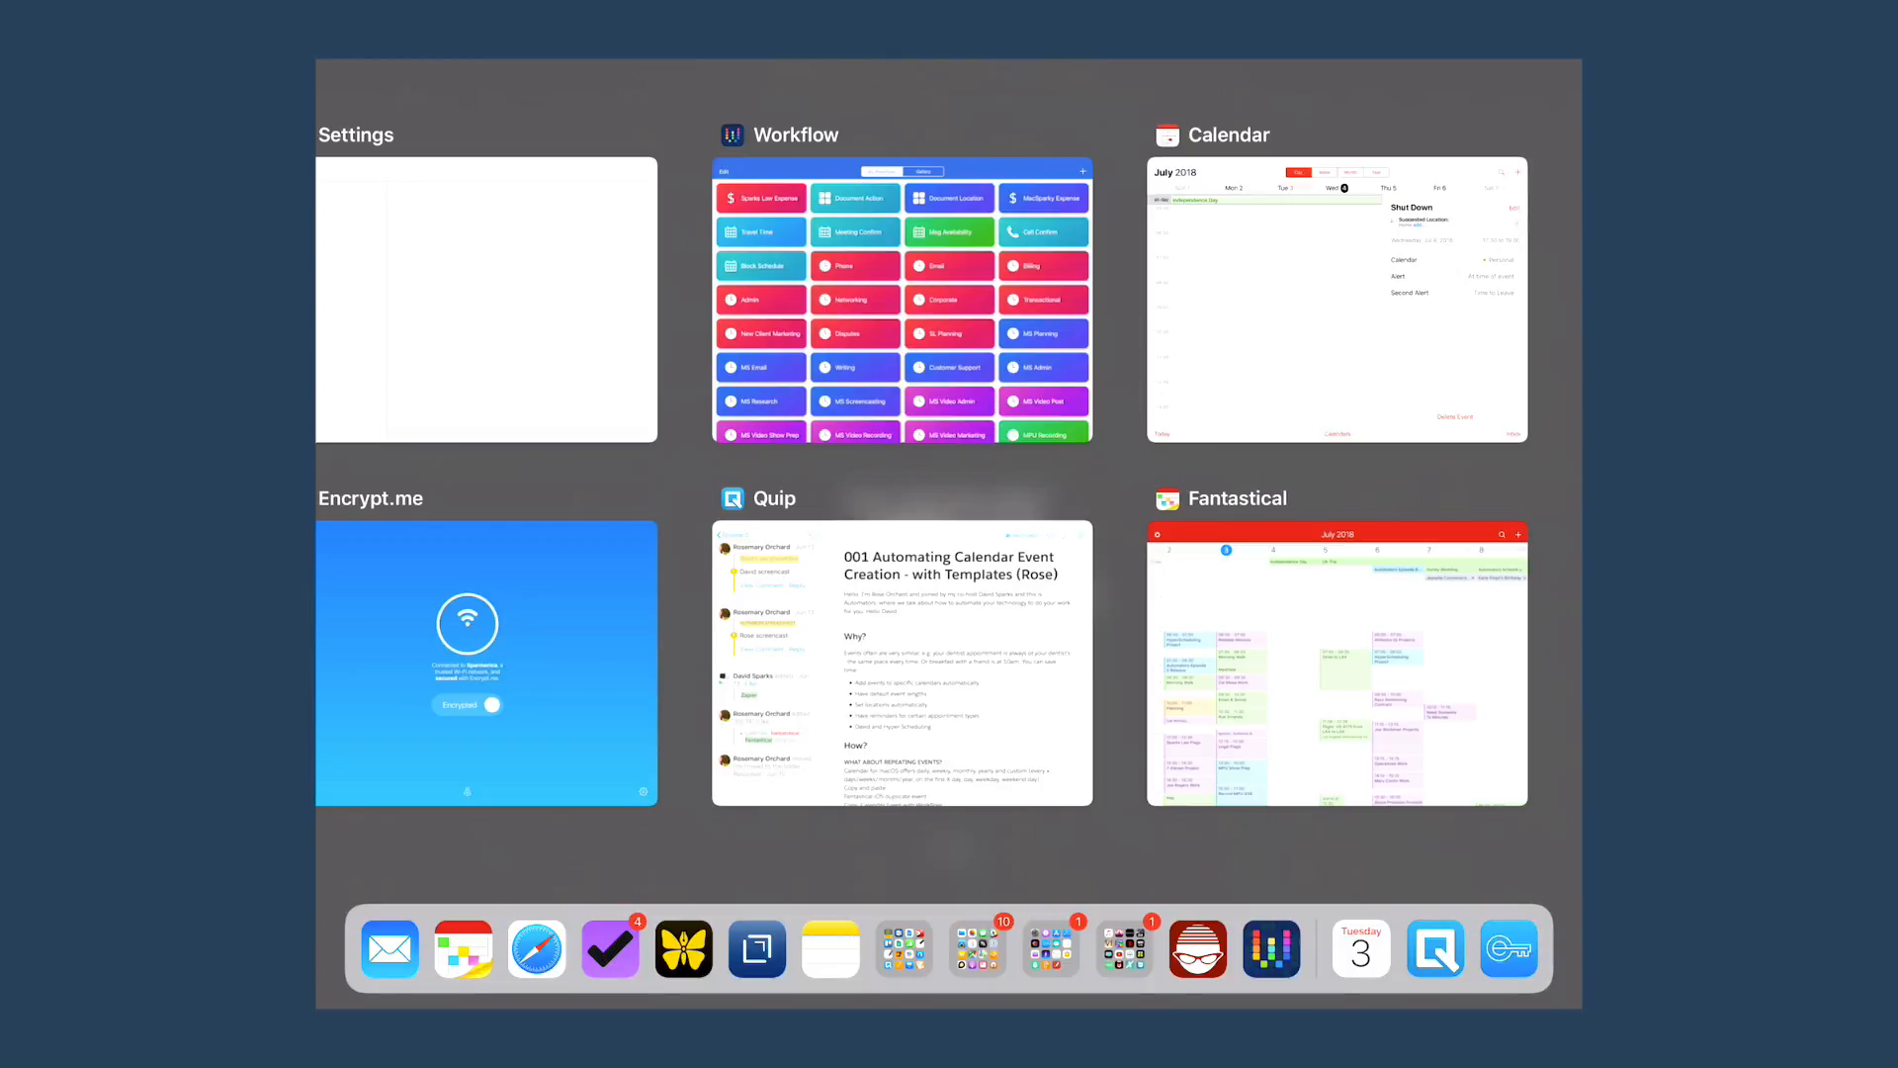
- Switch back to Workflow and tap the Block Schedule tile in My Workflows
{"action": "left_click", "coordinate": [901, 302]}
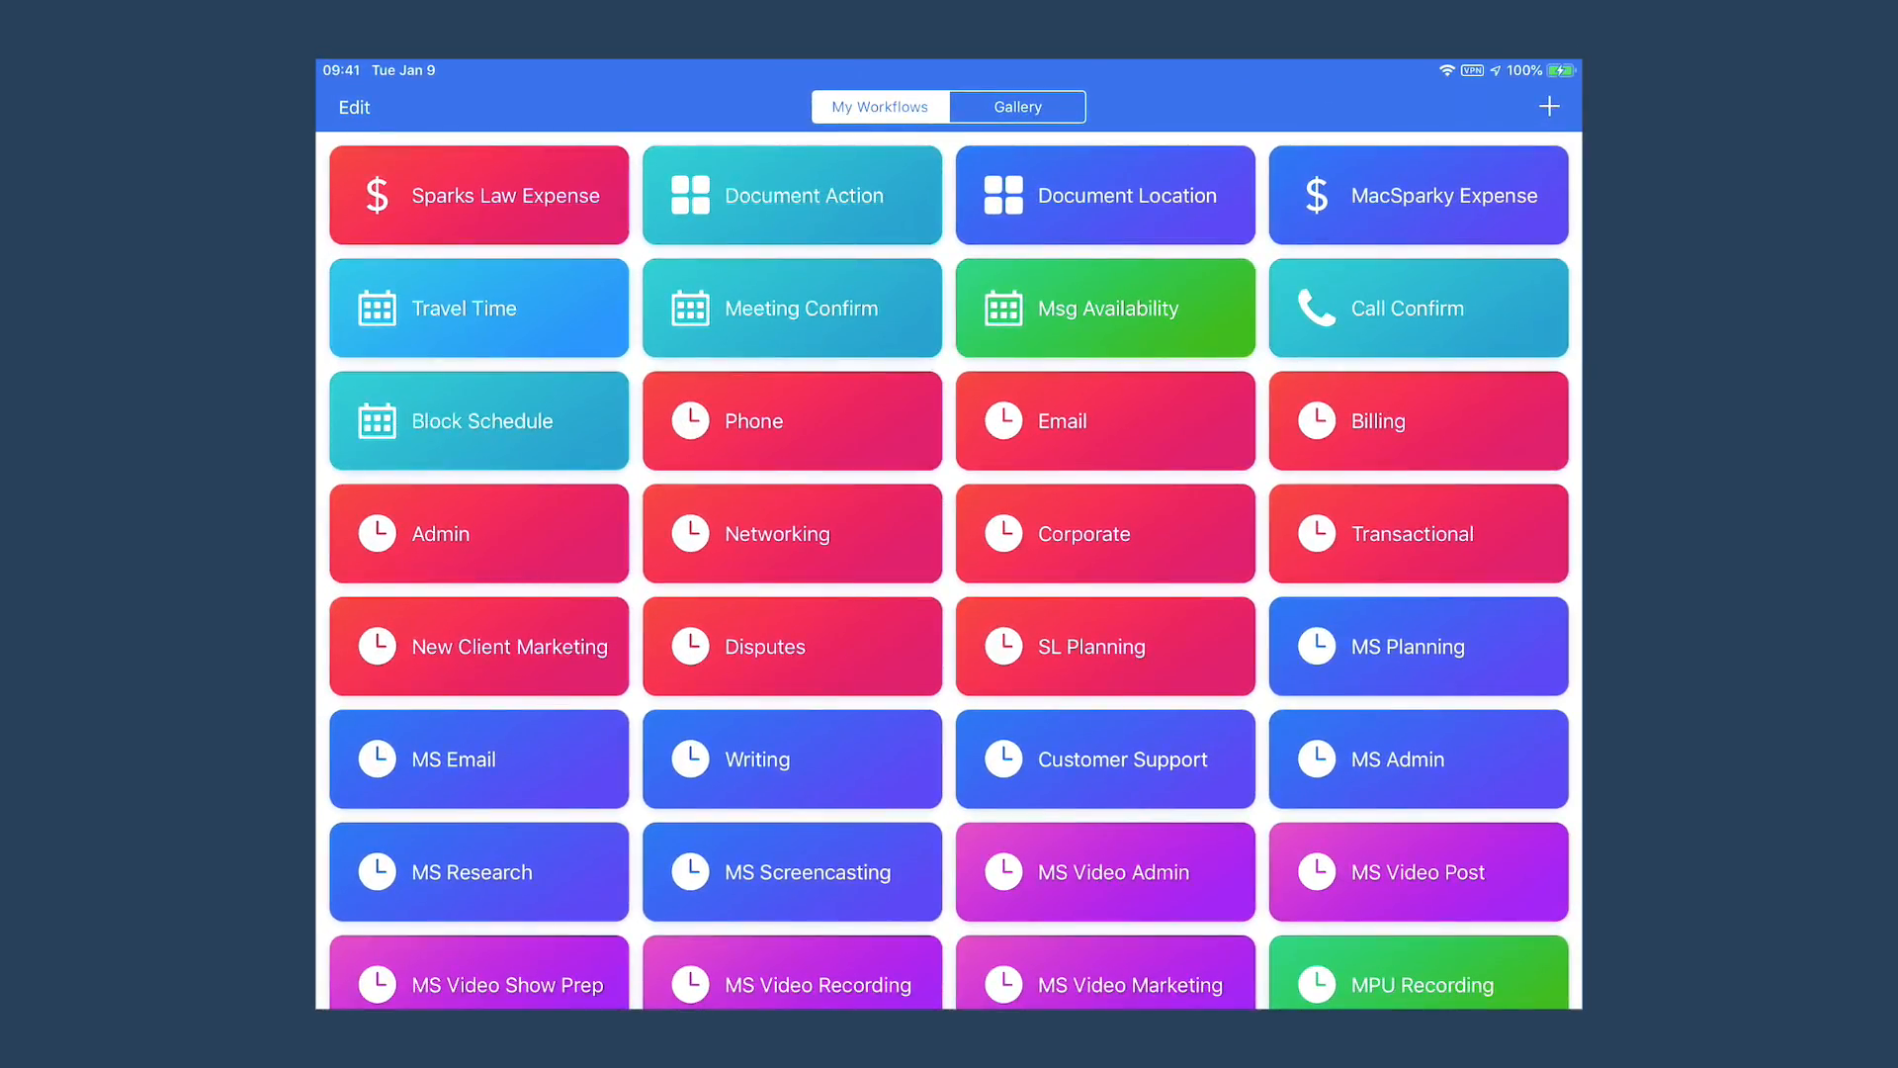
{"action": "left_click", "coordinate": [477, 421]}
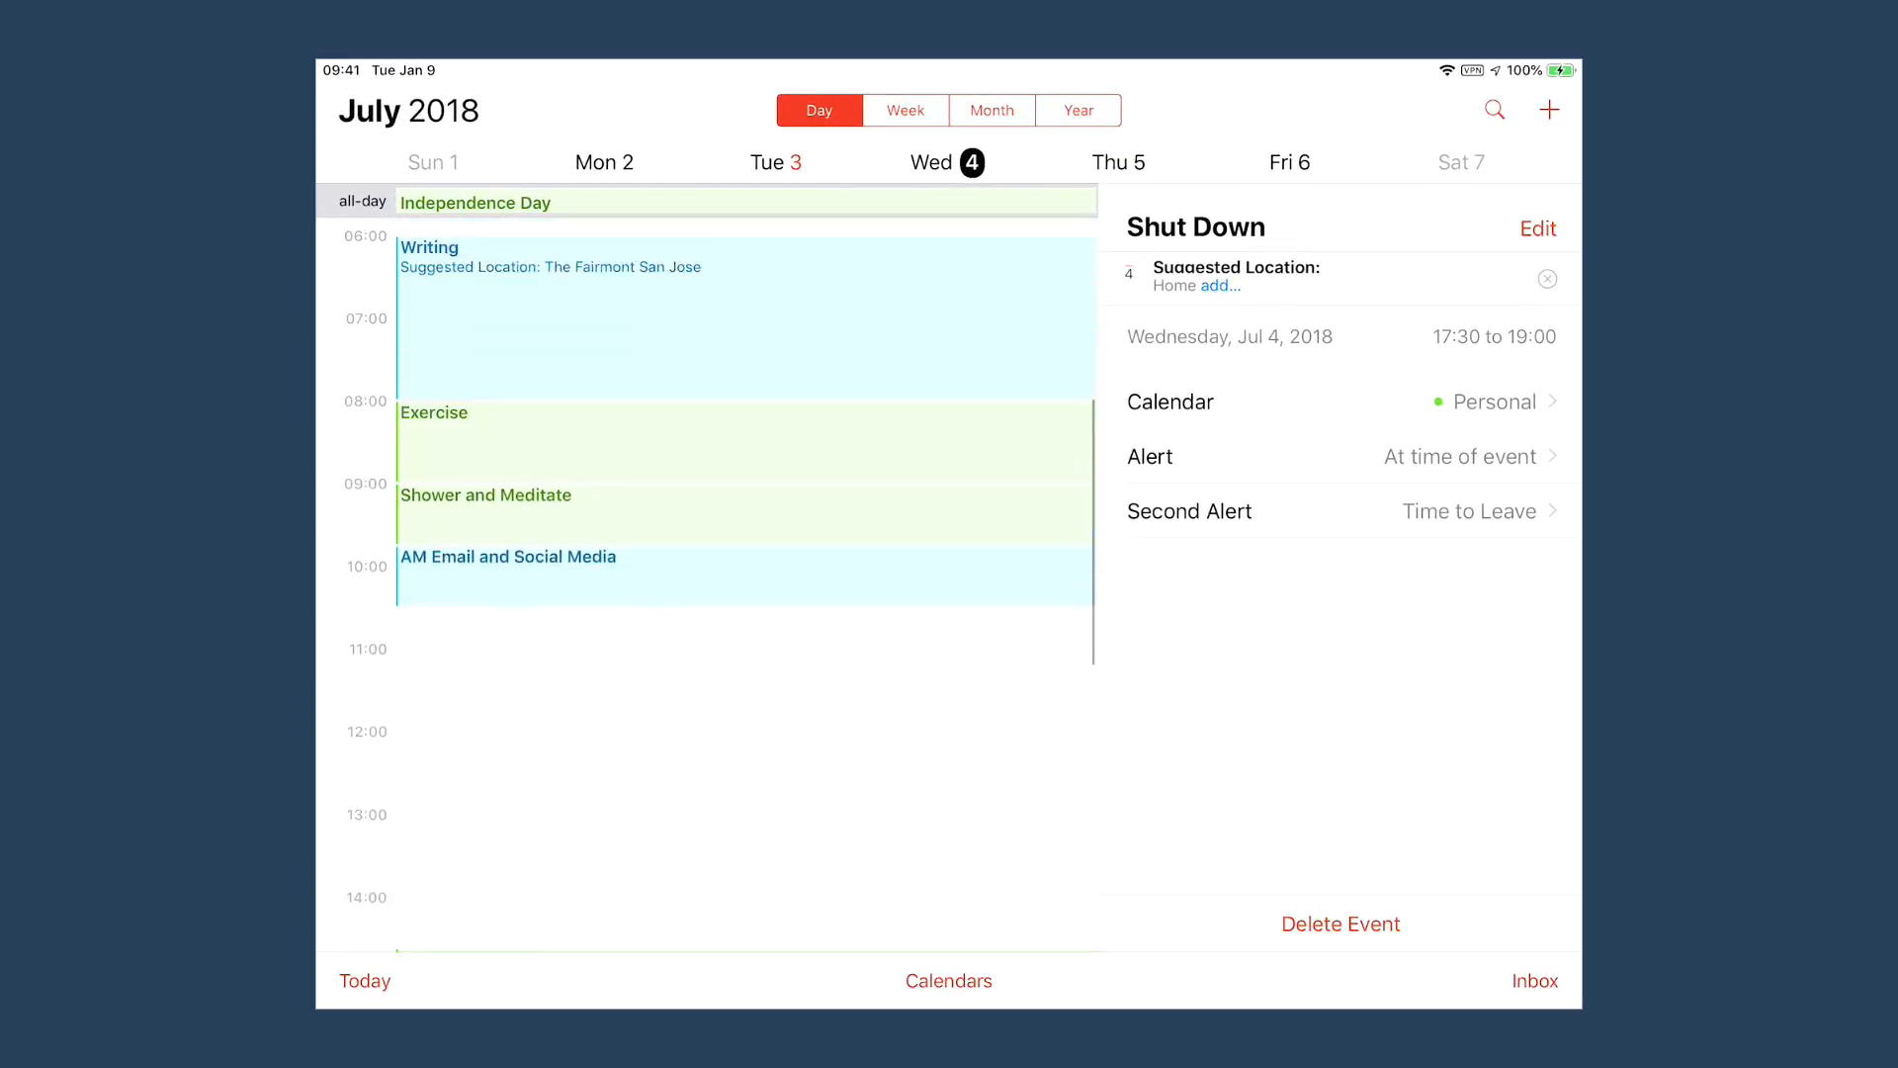
- Scroll Calendar's July 4 day view to review the generated morning time blocks
{"action": "scroll", "scroll_direction": "down", "scroll_amount": 3}
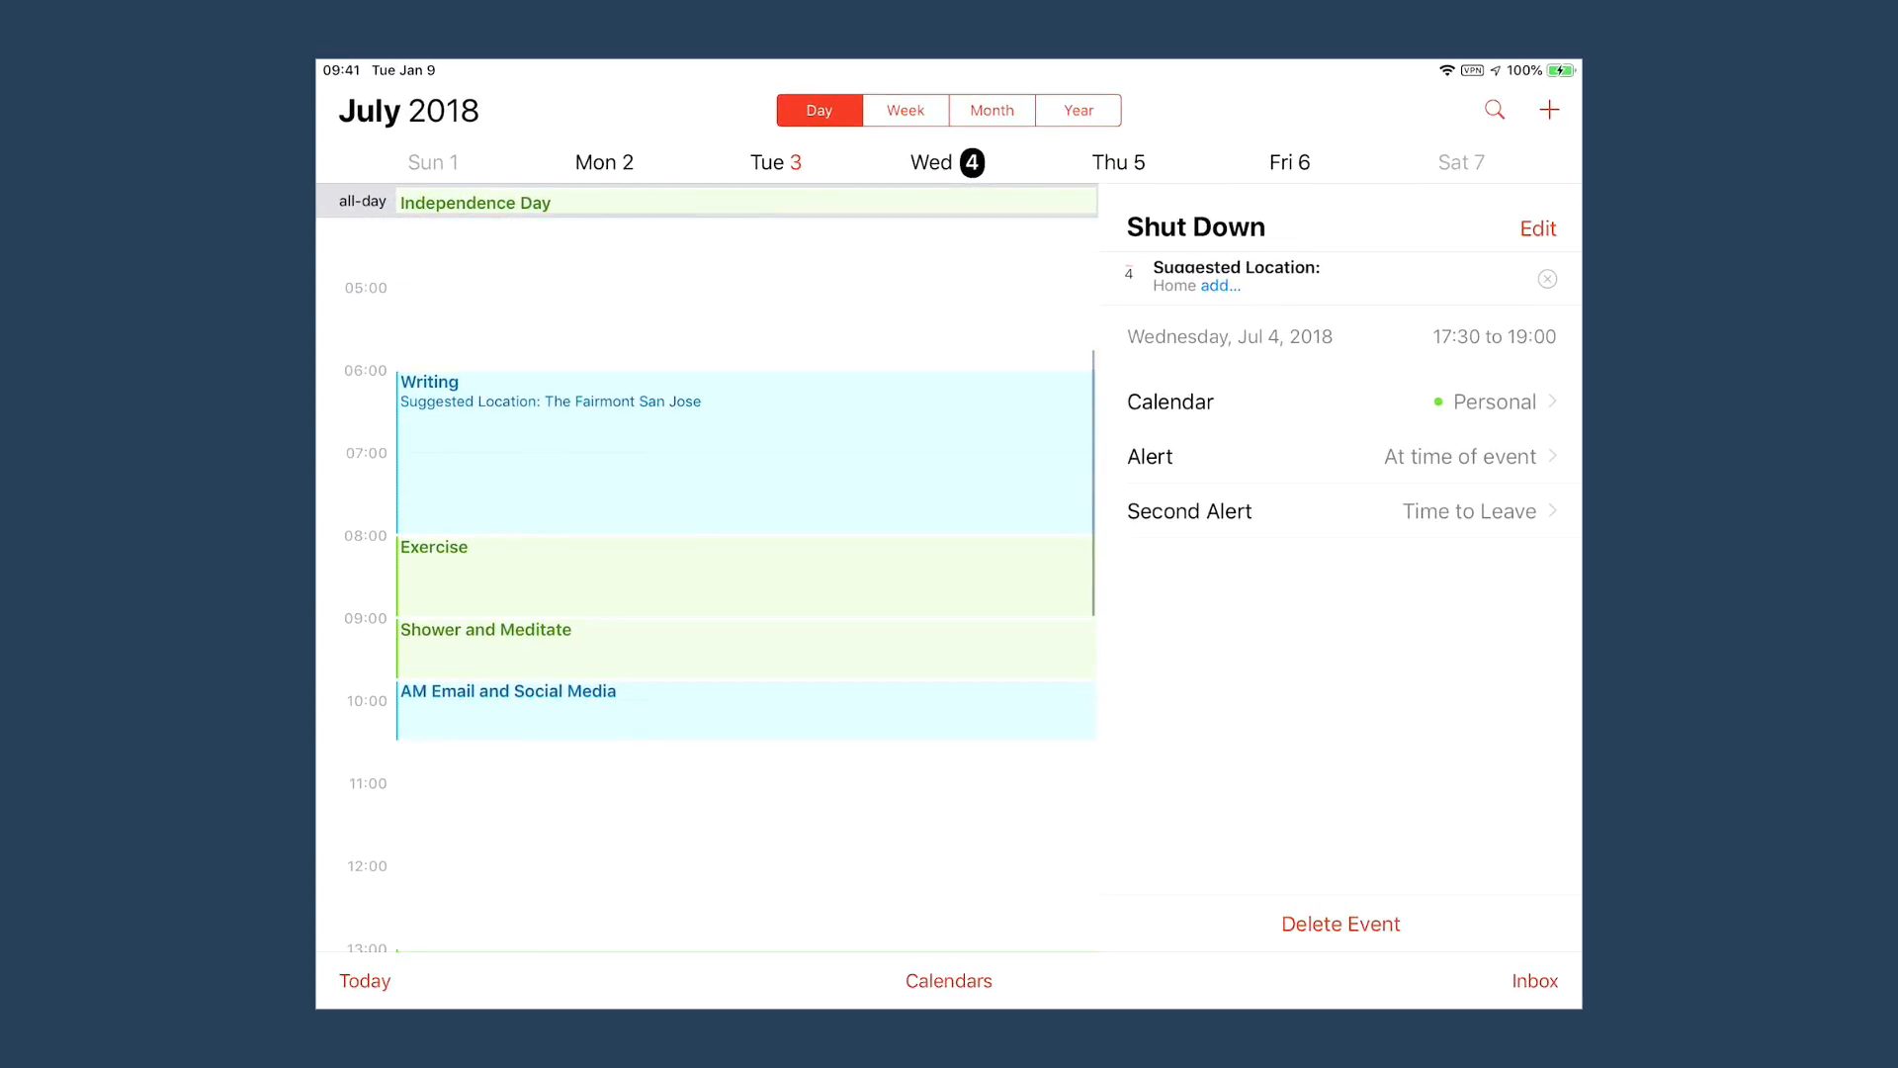